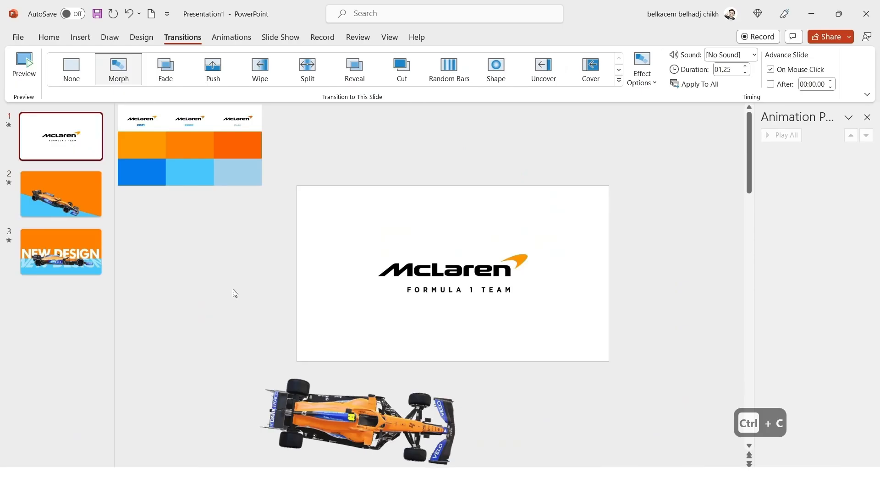
# Step: Preview the sample morph decks, then bring up the blank Presentation1 window
pyautogui.press('ctrl+v')
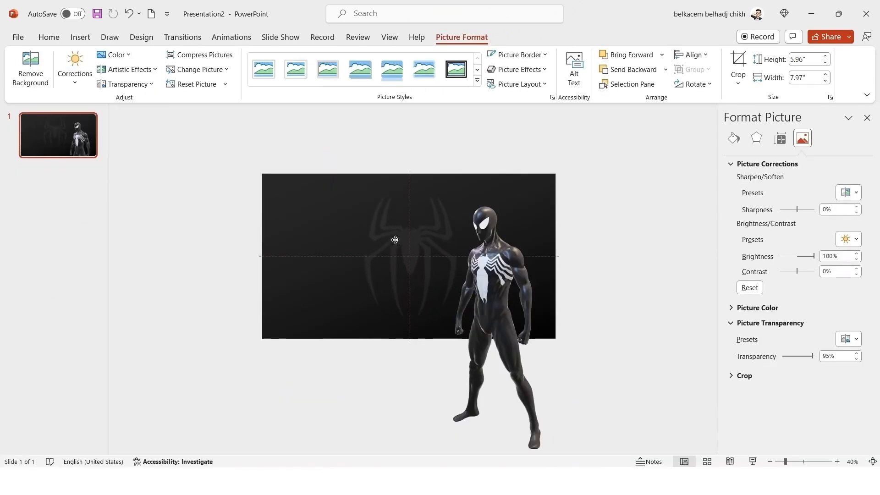
pyautogui.rightClick(395, 239)
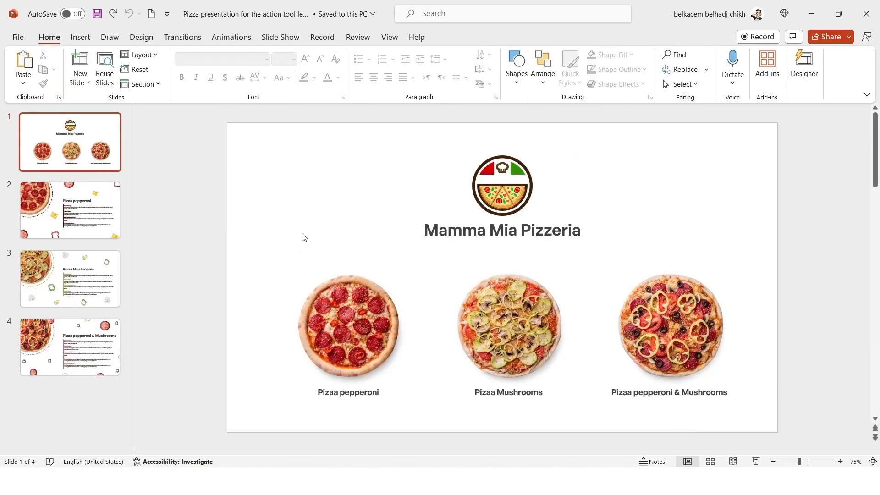
pyautogui.click(69, 279)
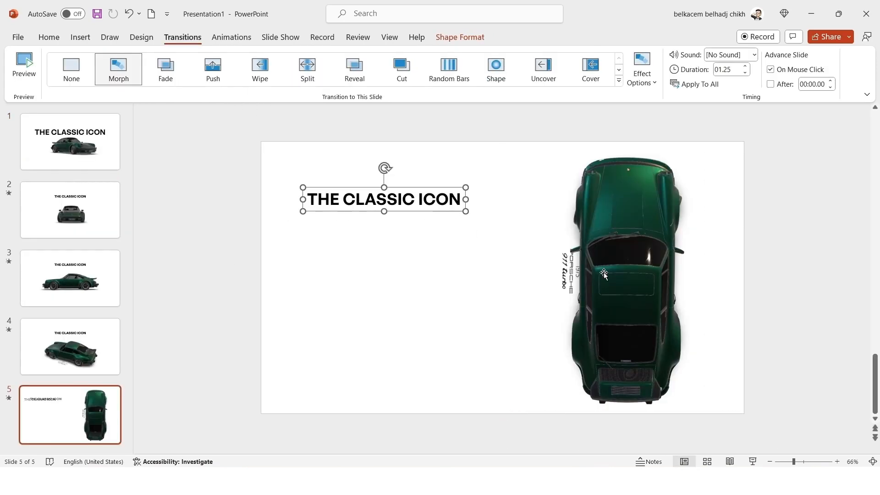
pyautogui.click(617, 275)
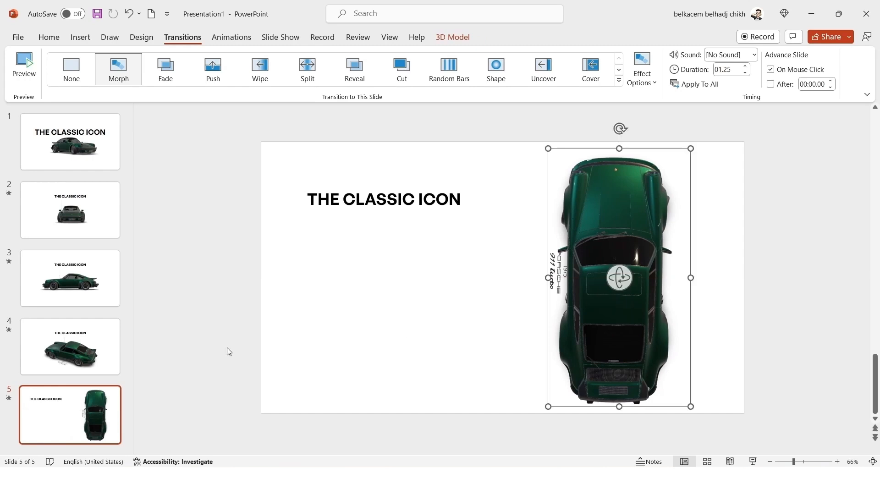
pyautogui.click(69, 346)
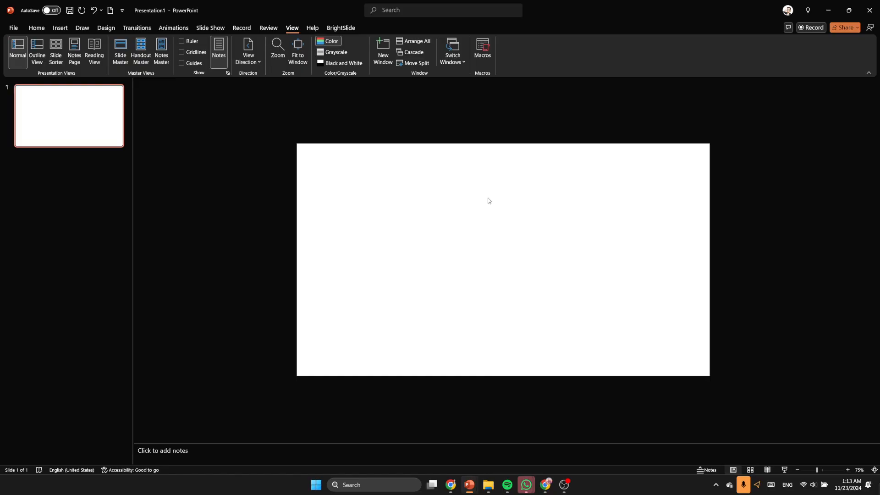
pyautogui.moveTo(495, 471)
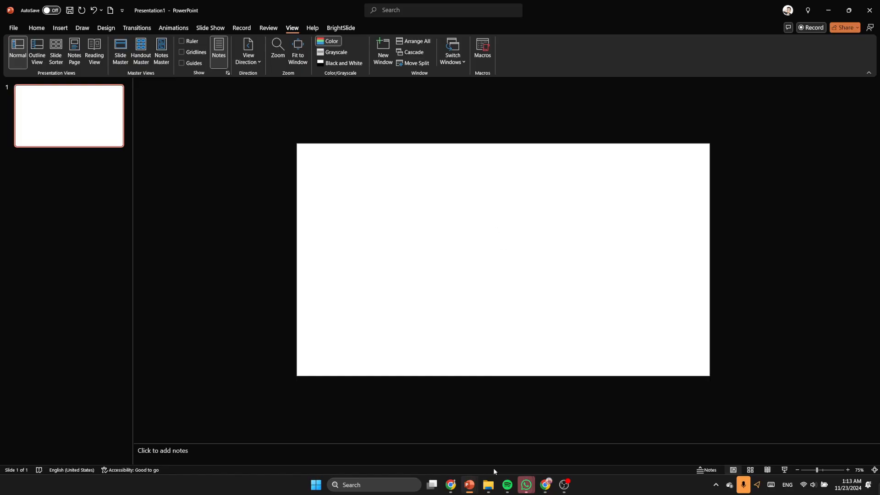
# Step: Insert the AdobeStock harbour painting from the Flintlock tutorial folder into Presentation1
pyautogui.click(486, 488)
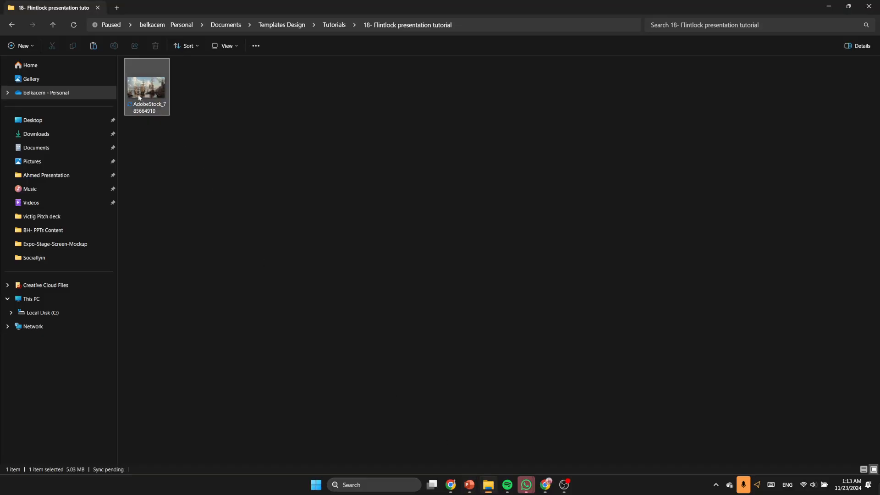
pyautogui.moveTo(469, 488)
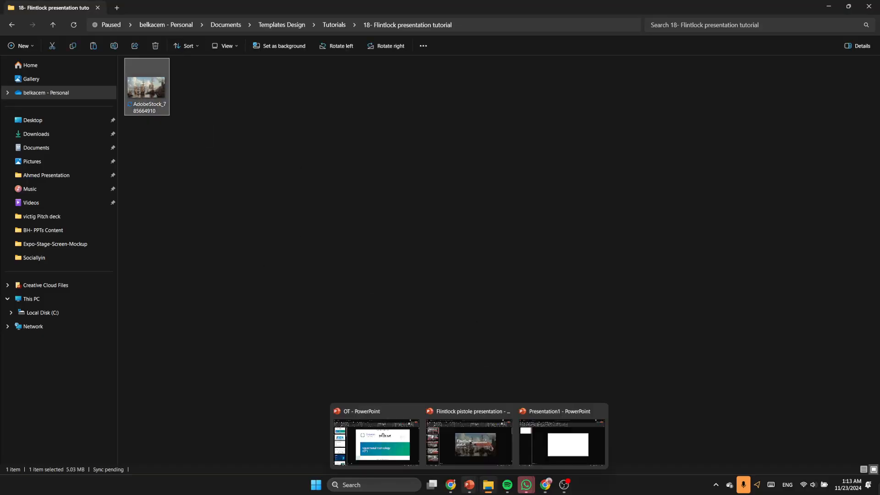
pyautogui.click(560, 443)
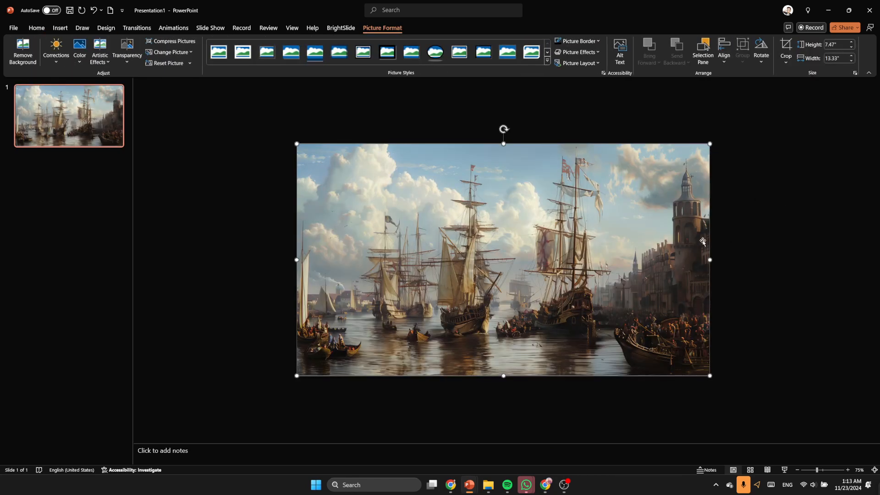
# Step: Open Format Picture for the harbour painting and expand its Picture Corrections options
pyautogui.click(738, 220)
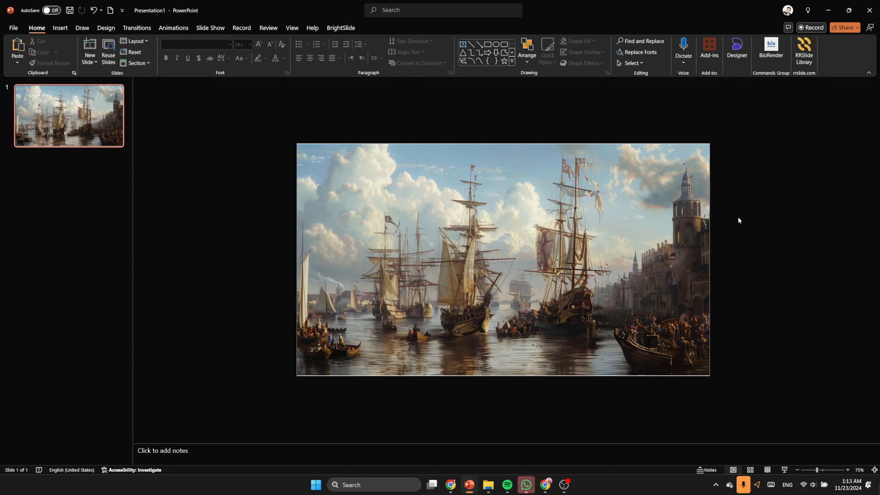
pyautogui.rightClick(438, 253)
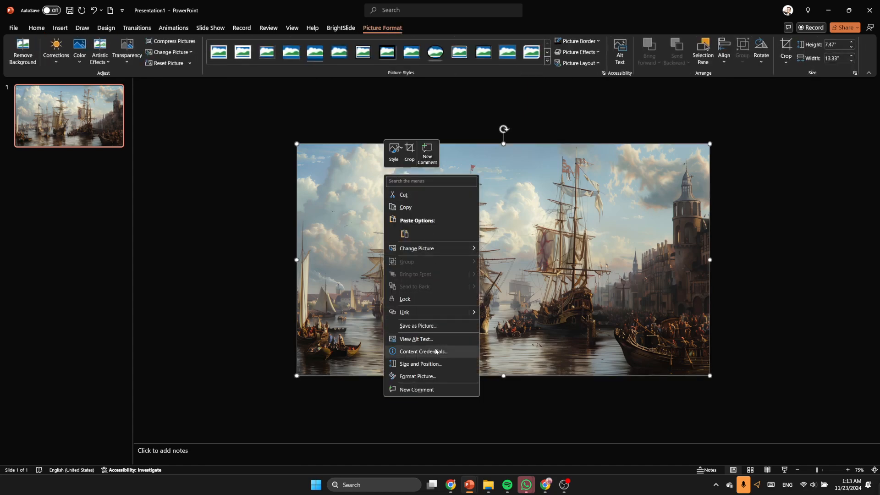
pyautogui.click(417, 376)
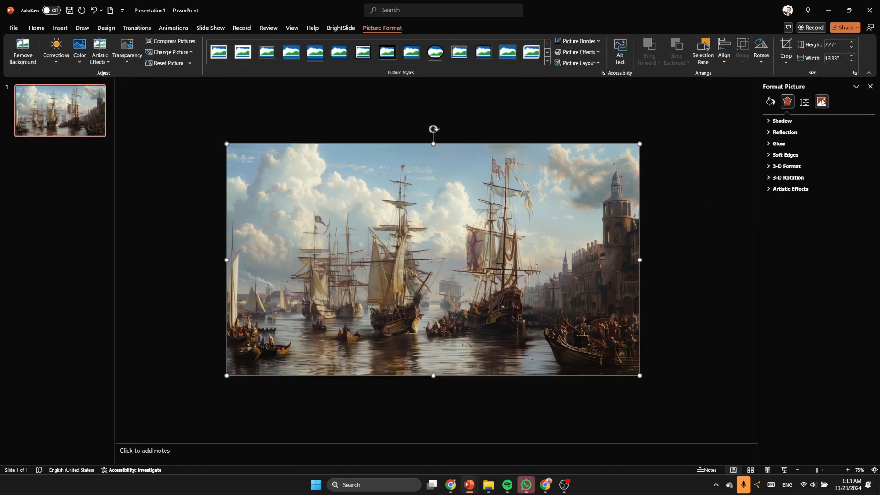
pyautogui.click(821, 102)
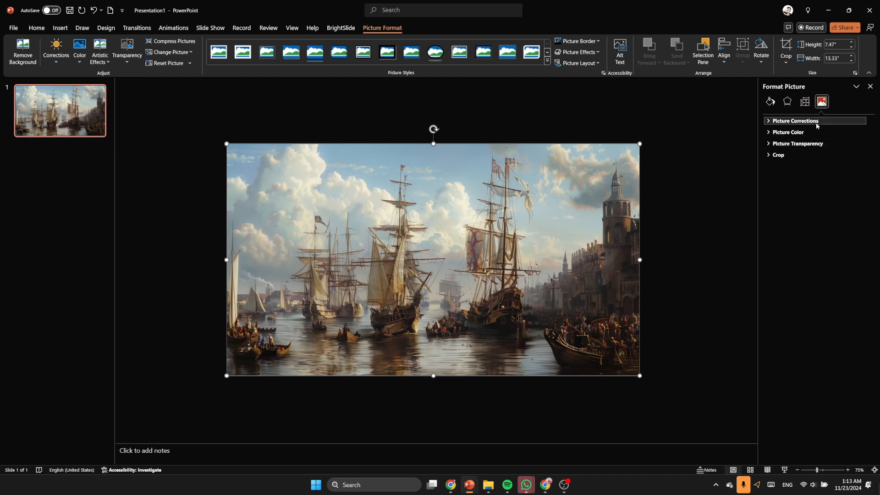
pyautogui.click(795, 120)
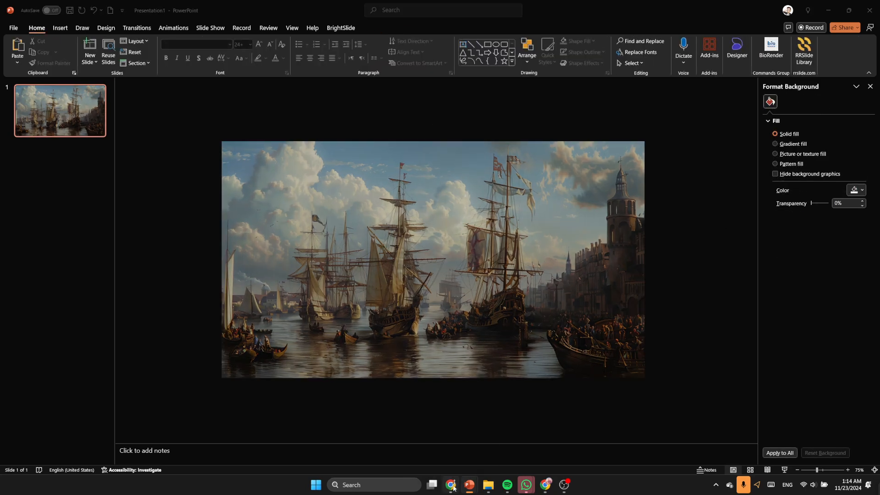
pyautogui.click(449, 484)
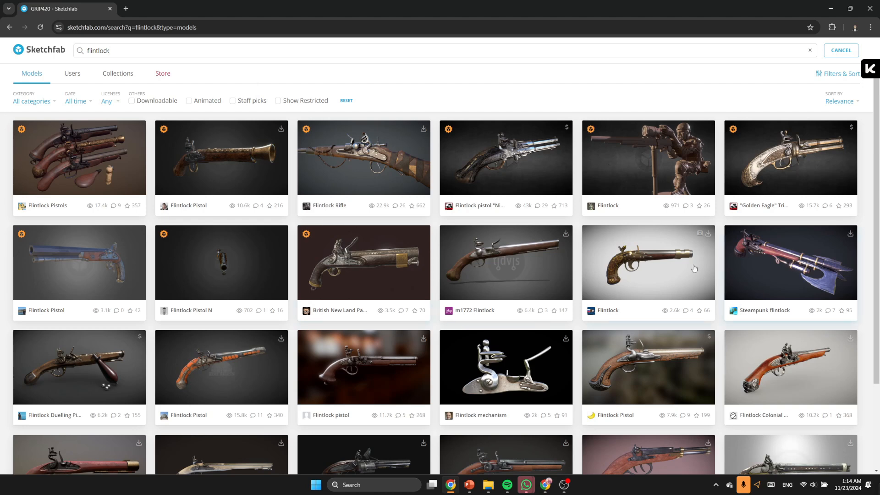
# Step: Download the Flintlock Colonial Pistol from Sketchfab as the 1k-texture GLB file
pyautogui.click(790, 367)
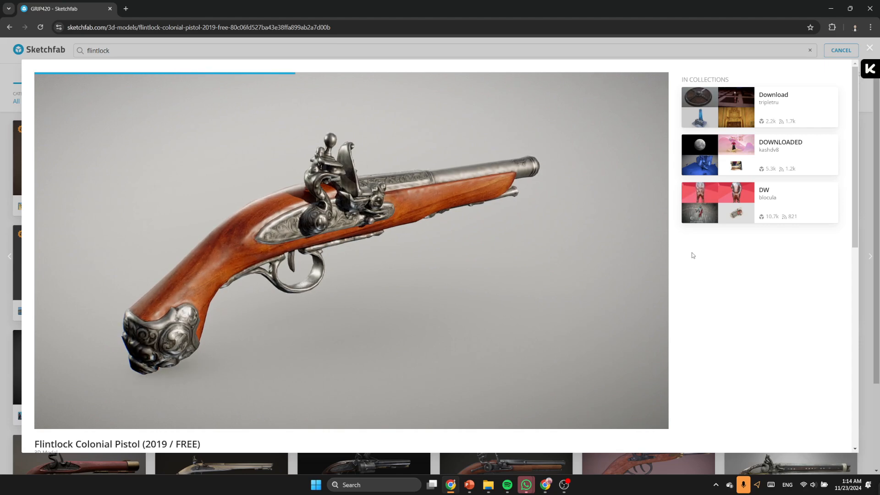
pyautogui.moveTo(689, 215)
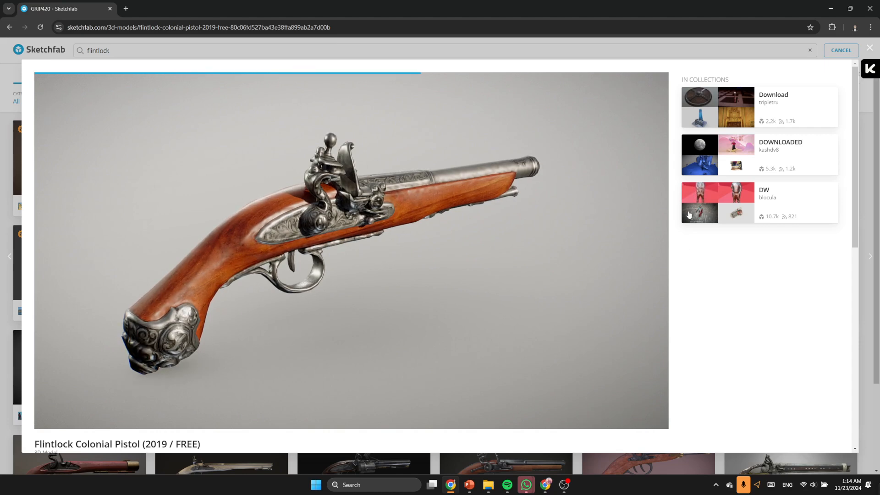
pyautogui.scroll(-3)
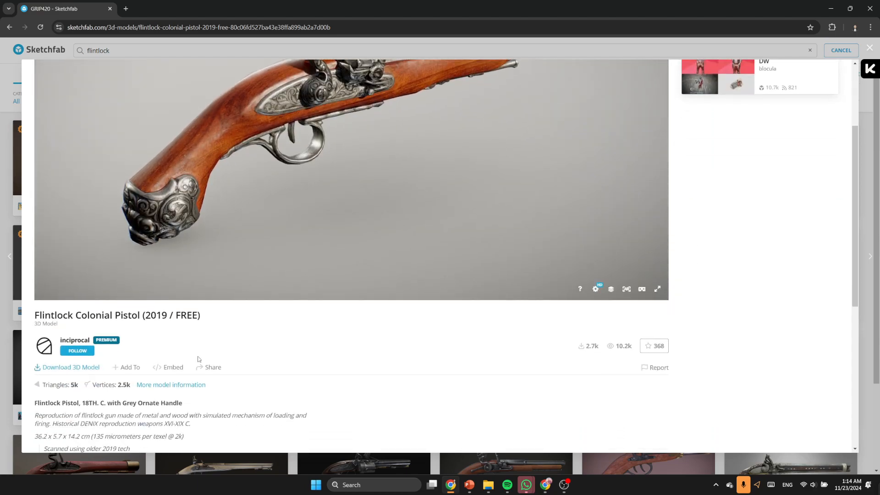
pyautogui.click(66, 367)
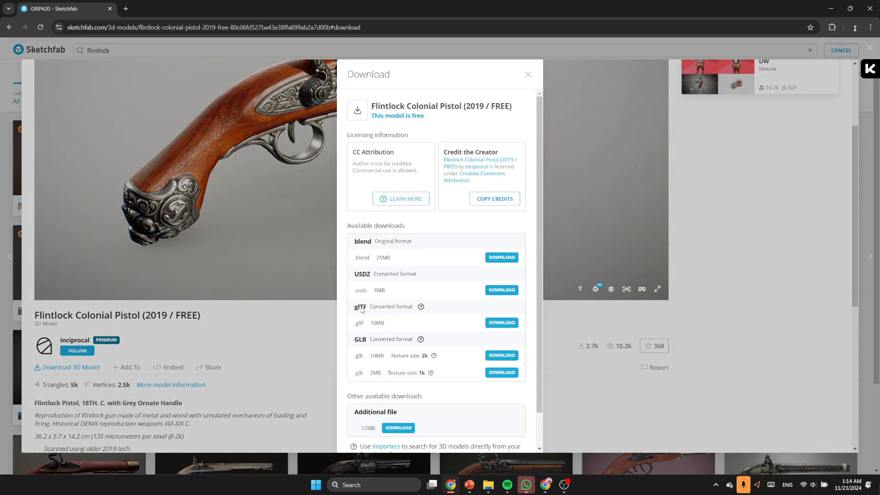
pyautogui.scroll(-3)
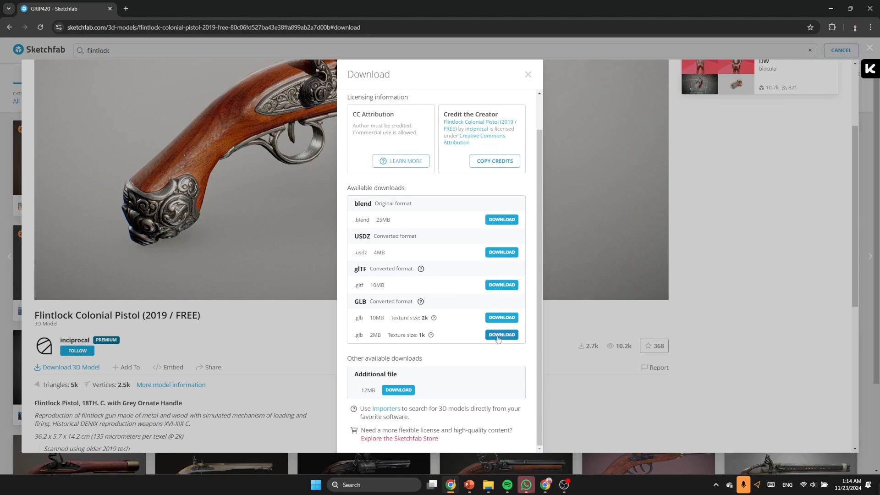
pyautogui.click(500, 334)
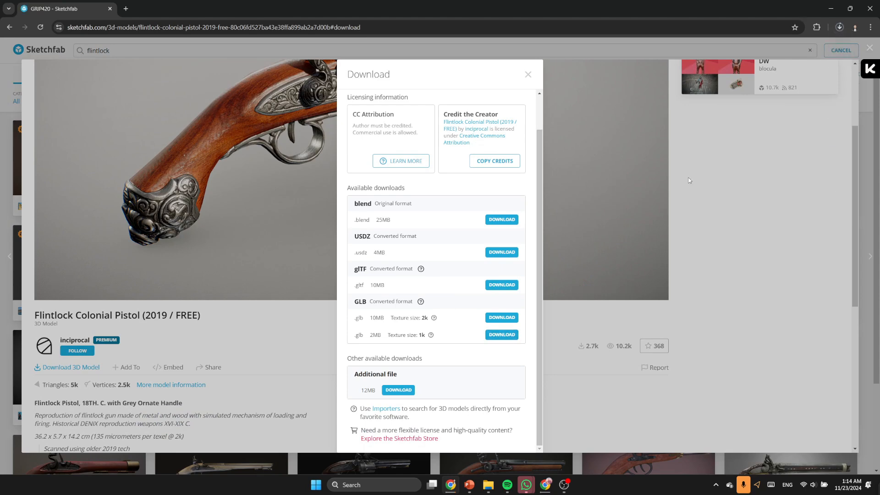
pyautogui.click(527, 74)
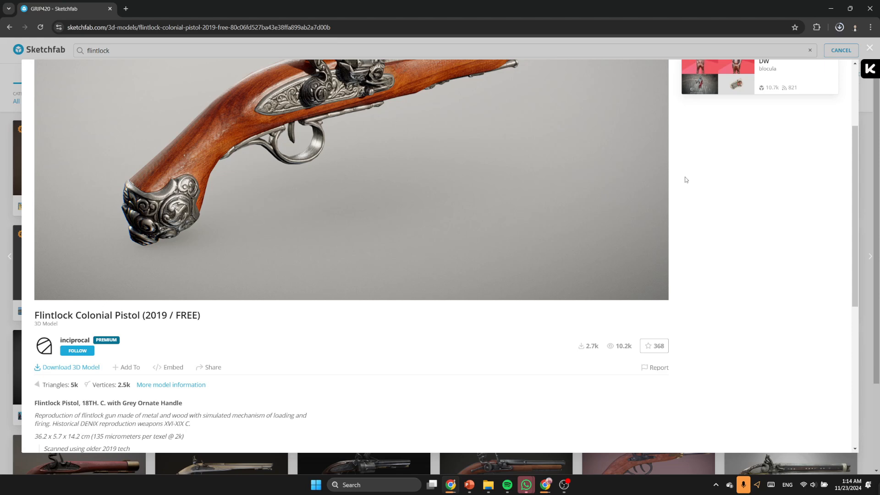
pyautogui.moveTo(685, 189)
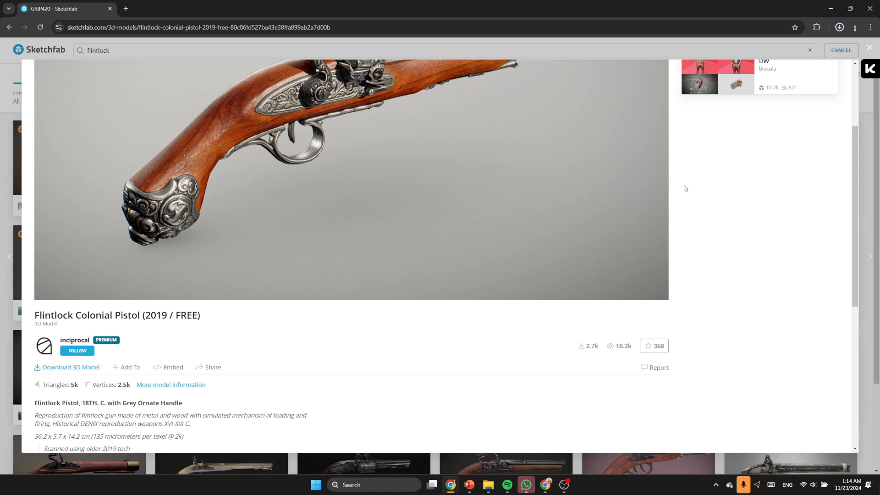
pyautogui.click(839, 27)
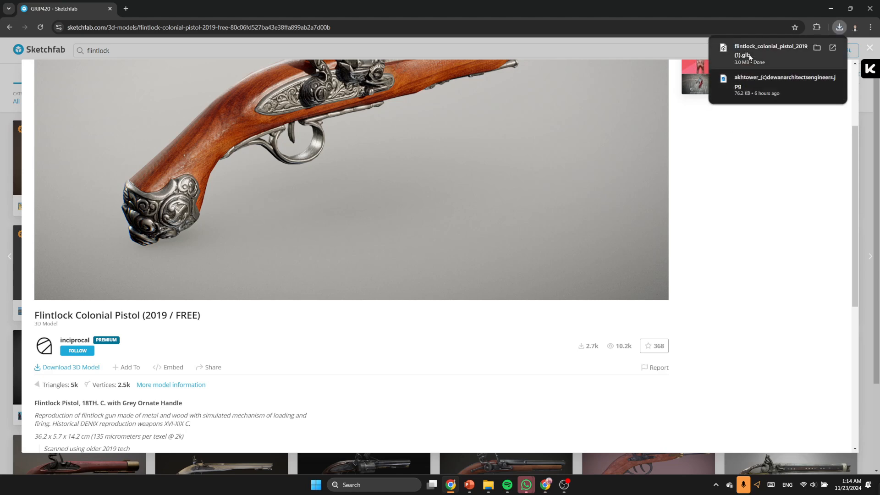
pyautogui.moveTo(747, 150)
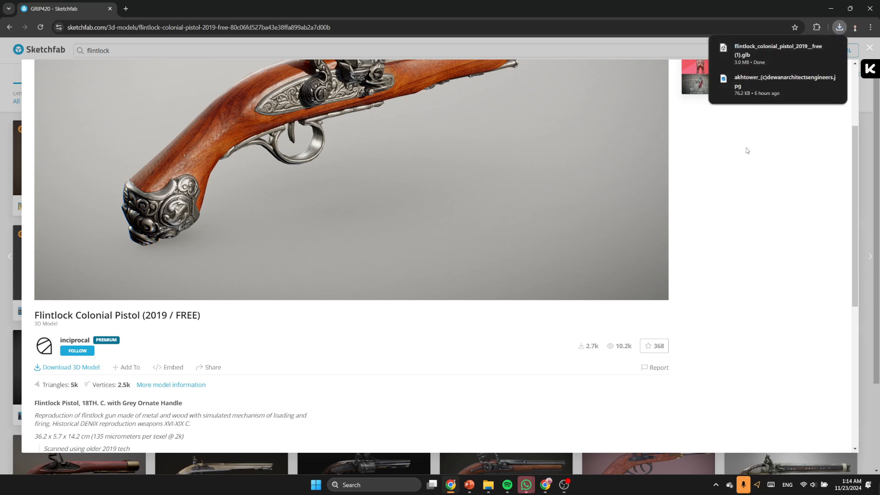
pyautogui.moveTo(727, 131)
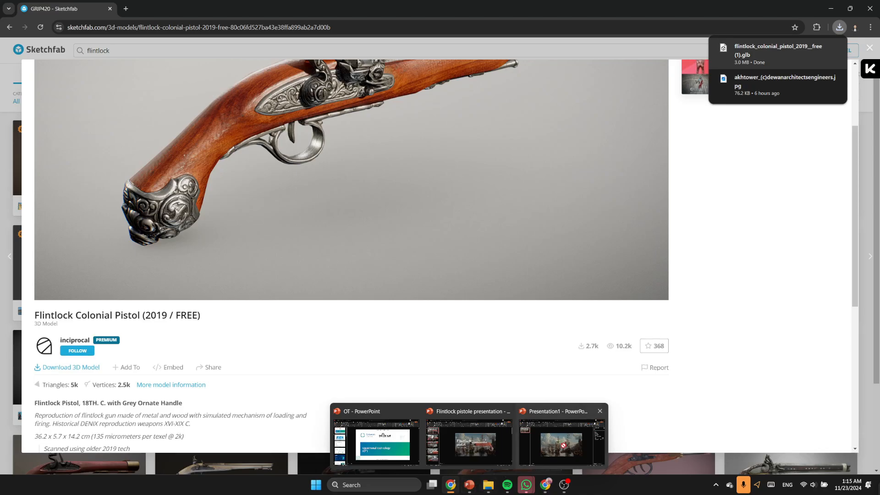
# Step: Rotate the pistol model to a left-pointing side view and enlarge it over the painting
pyautogui.click(560, 443)
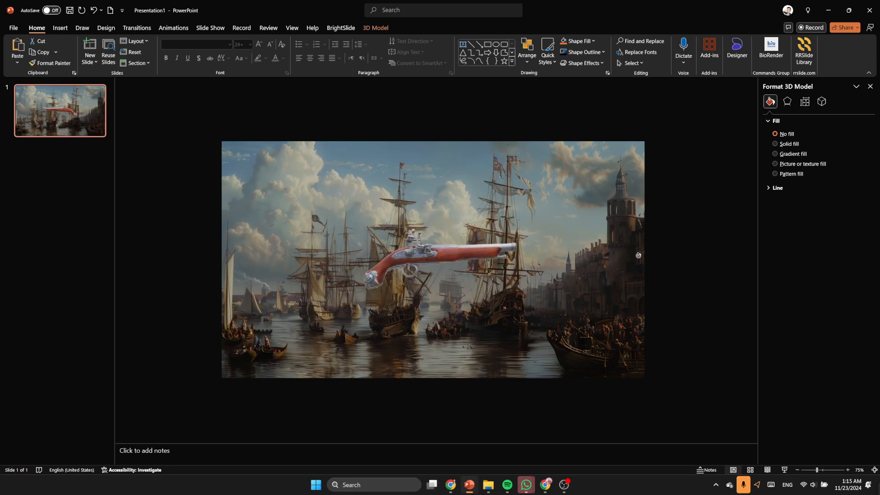
pyautogui.click(440, 260)
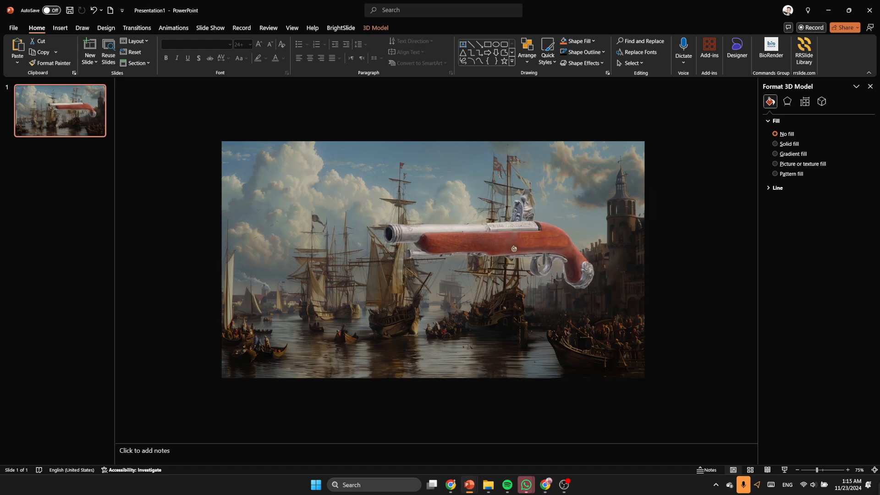
pyautogui.click(512, 248)
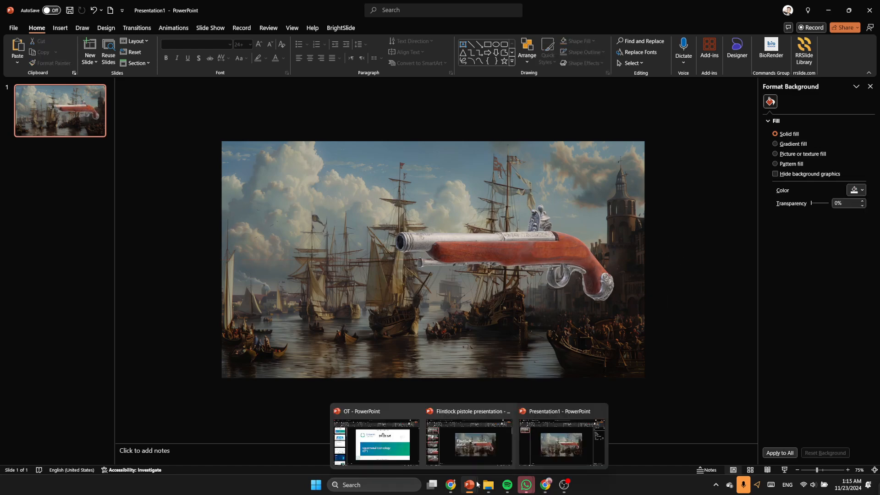
pyautogui.click(467, 443)
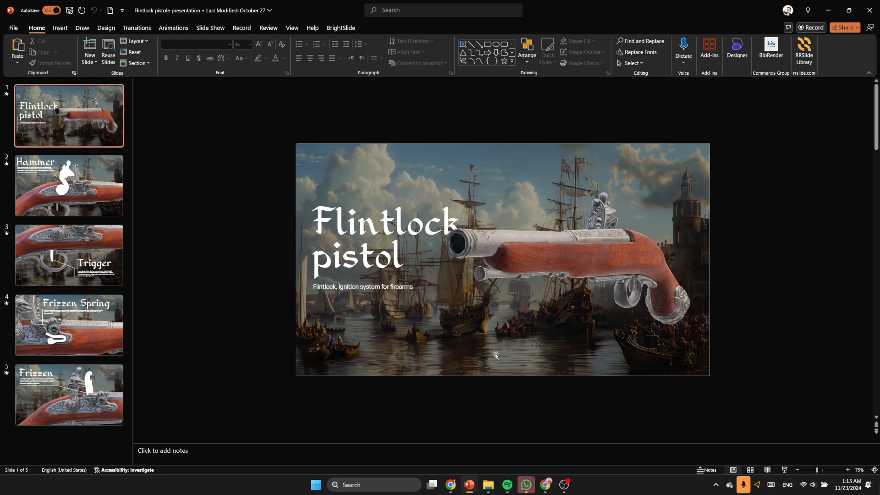
pyautogui.click(383, 253)
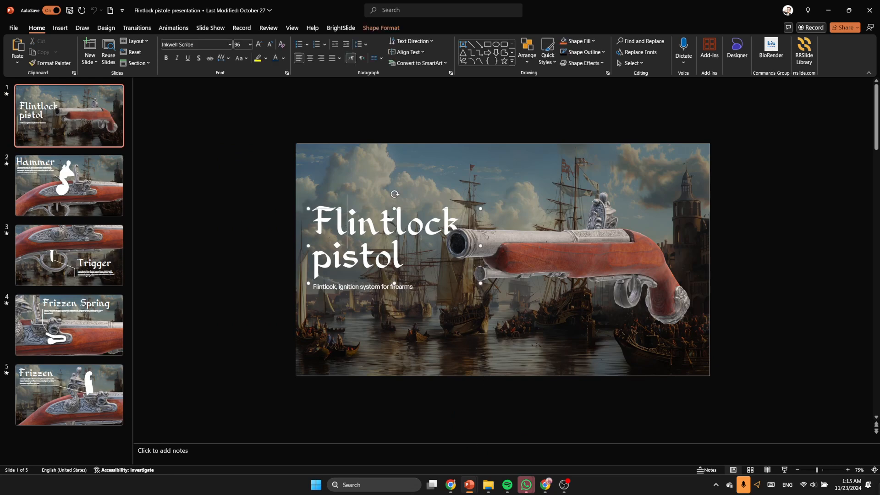
pyautogui.click(476, 415)
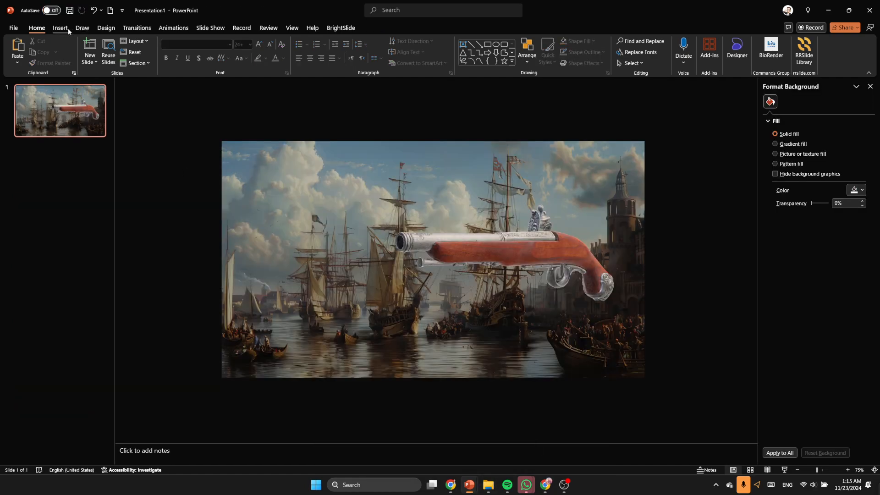
pyautogui.click(60, 28)
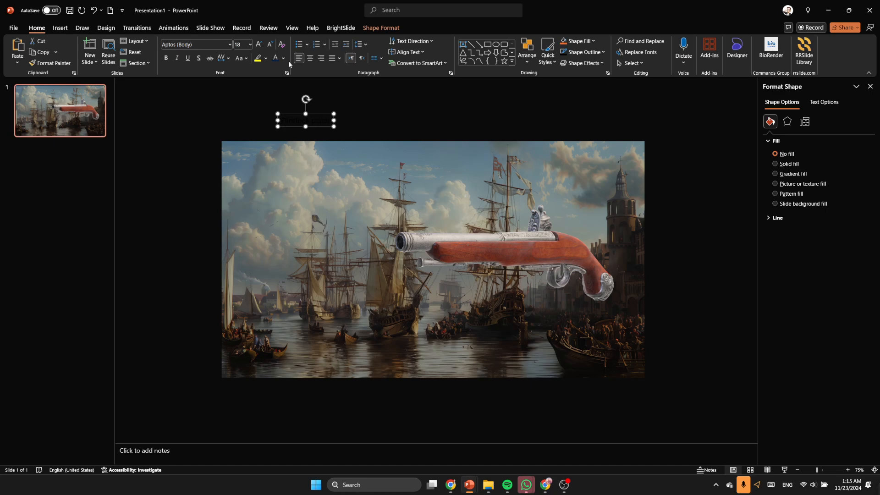
# Step: Type 'Flintlock pistol' into a new text box and enlarge its font size
pyautogui.write('Flintlock pistol')
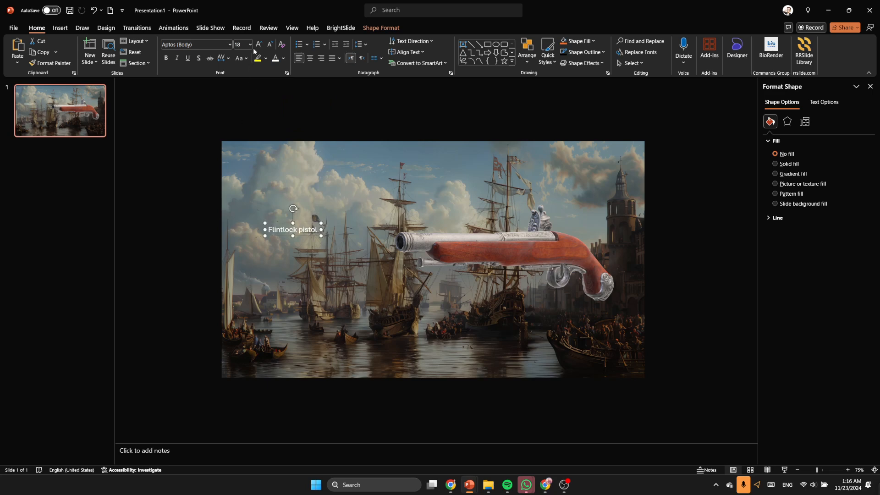
pyautogui.click(259, 44)
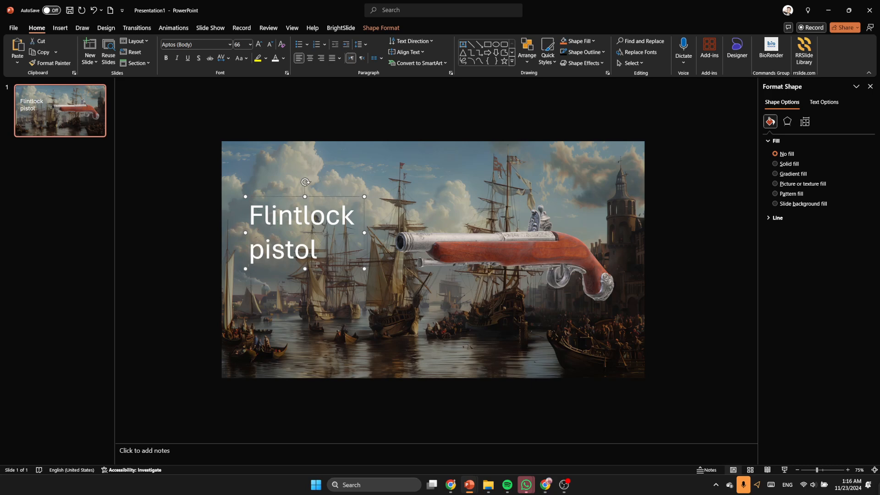
pyautogui.click(260, 44)
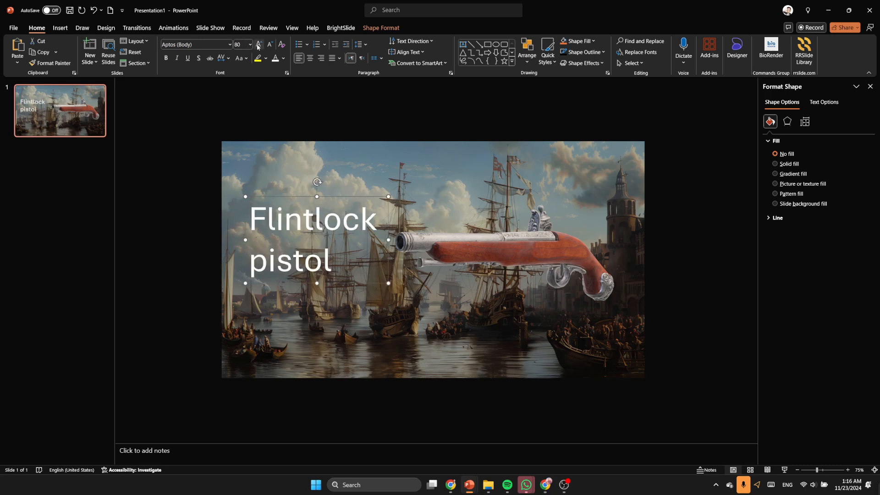
pyautogui.moveTo(394, 198)
pyautogui.write('Inkwell Scribe')
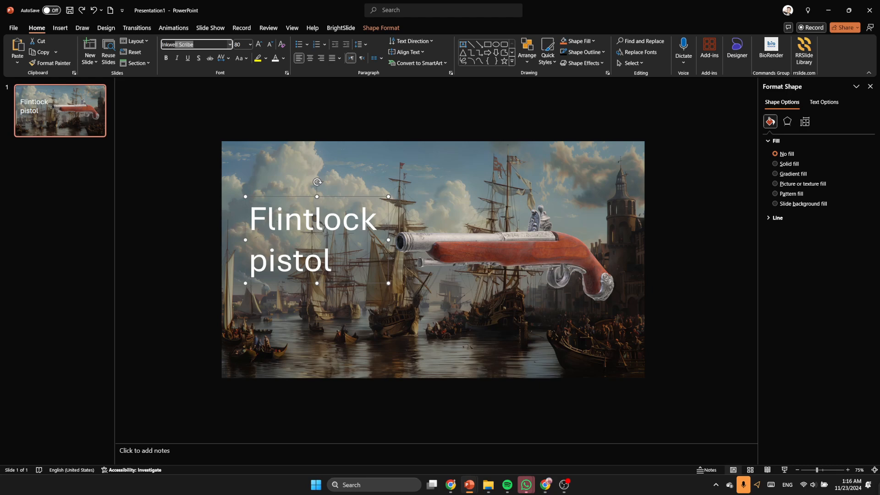
# Step: Set the title to Inkwell Scribe at 115 pt with BrightSlide line spacing 0.66
pyautogui.click(196, 44)
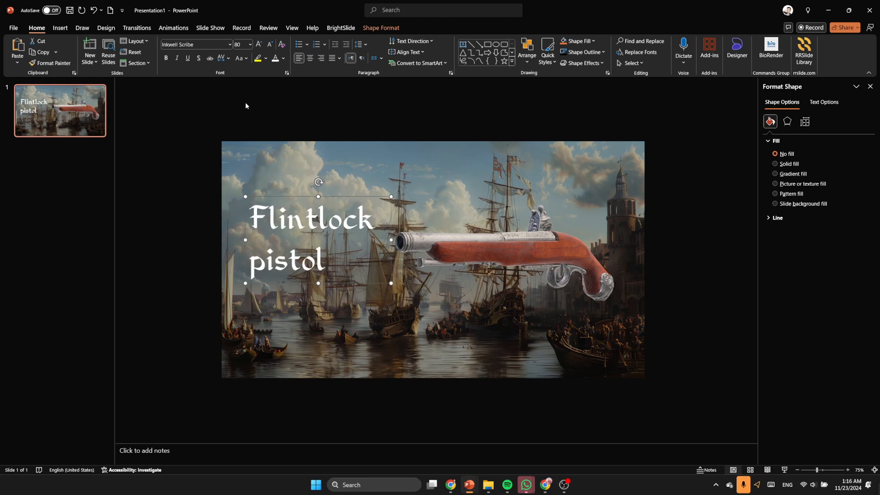
pyautogui.click(258, 44)
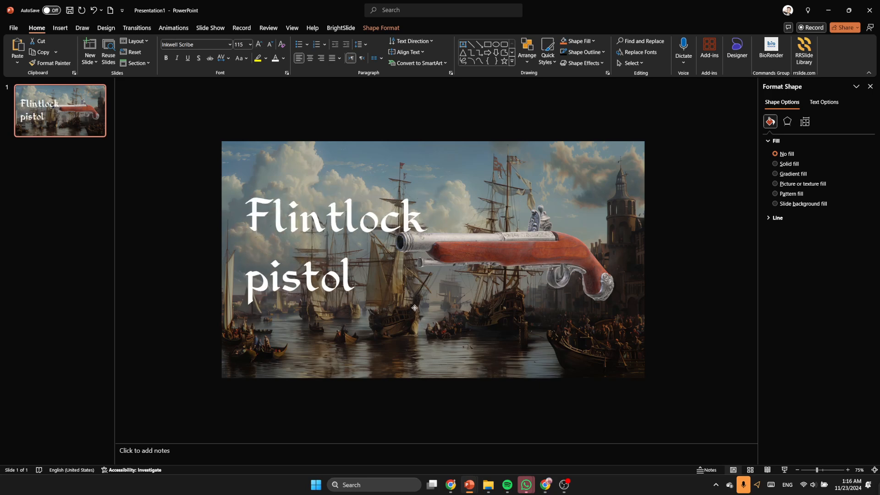
pyautogui.click(337, 241)
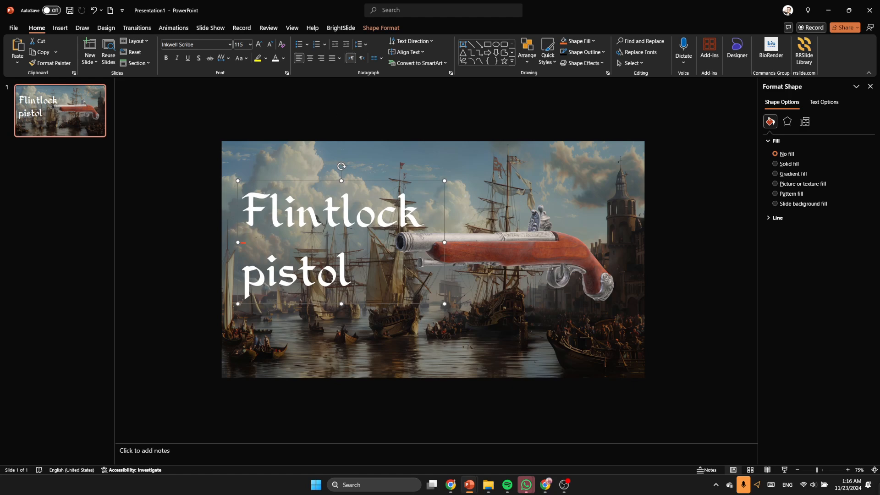
pyautogui.click(340, 27)
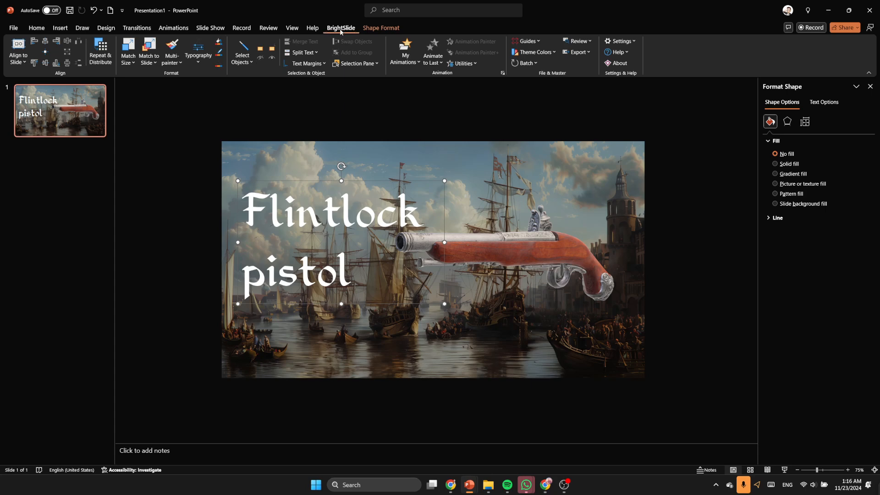
pyautogui.moveTo(553, 77)
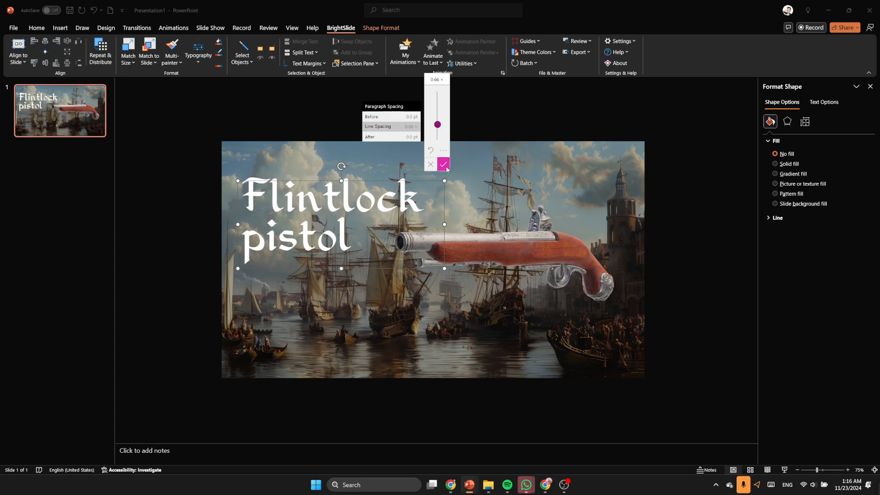
pyautogui.click(443, 165)
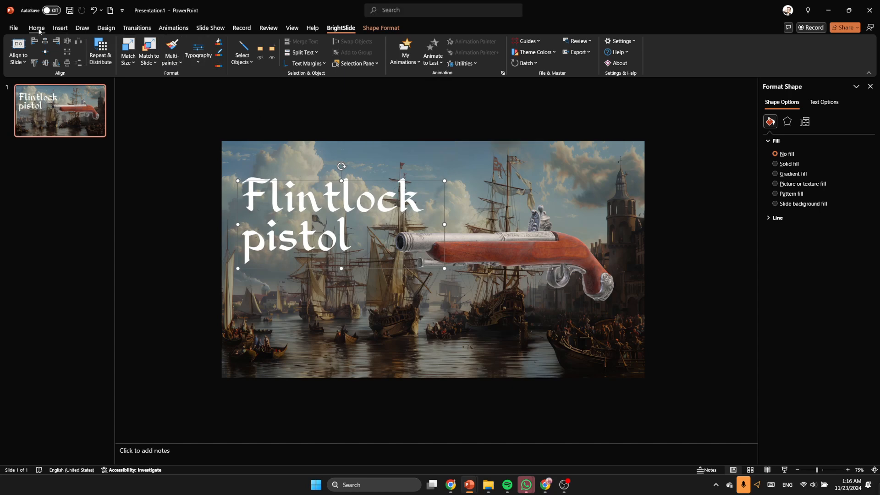
# Step: Raise the title to 138 pt, reposition it, and shift the pistol slightly left
pyautogui.click(36, 28)
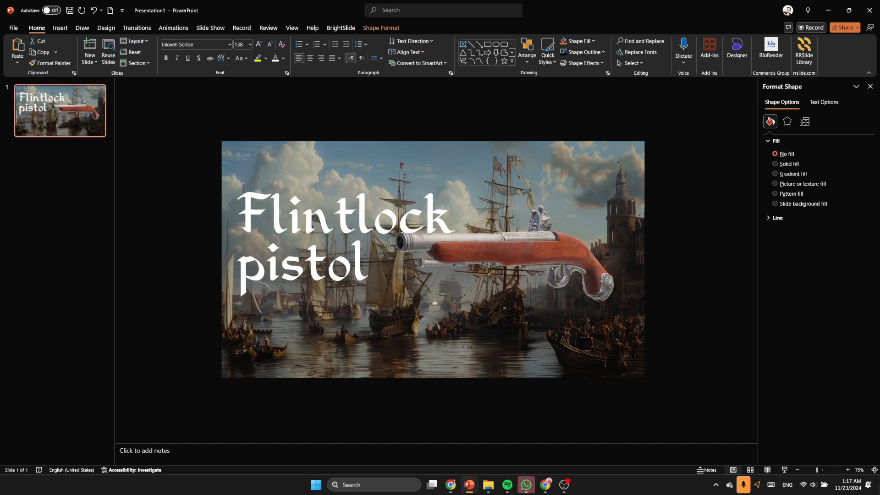
pyautogui.click(336, 246)
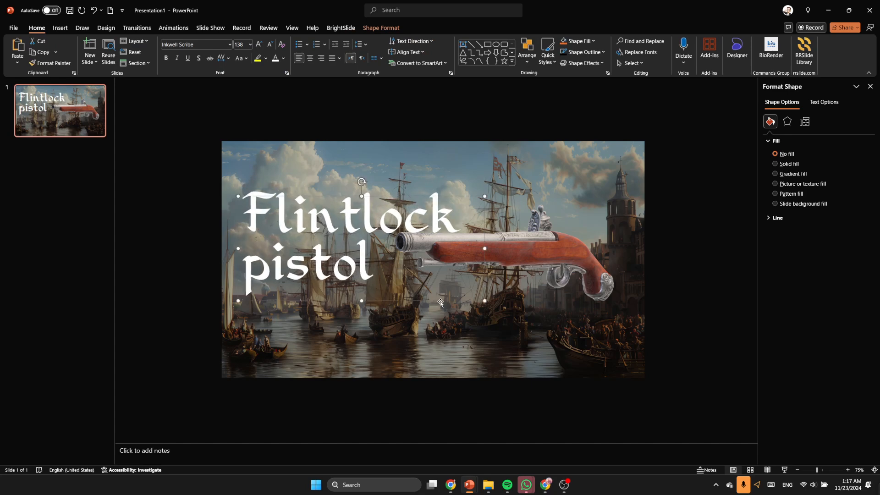
pyautogui.click(567, 248)
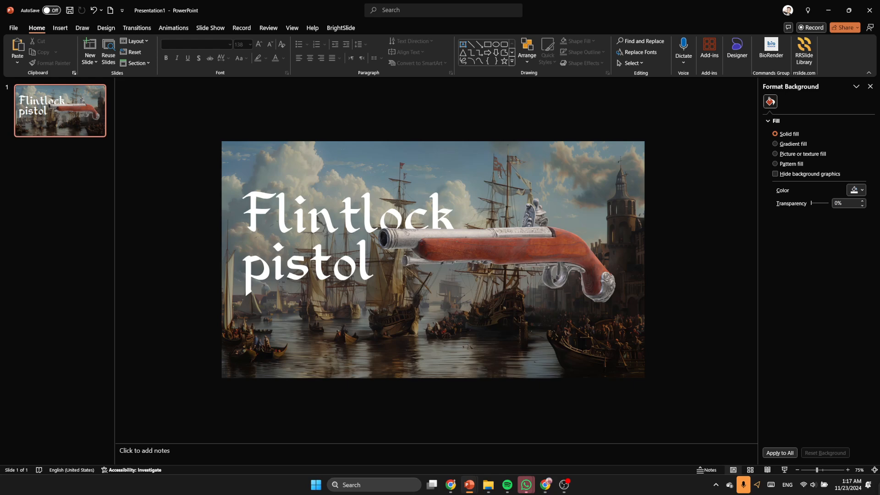
pyautogui.moveTo(469, 484)
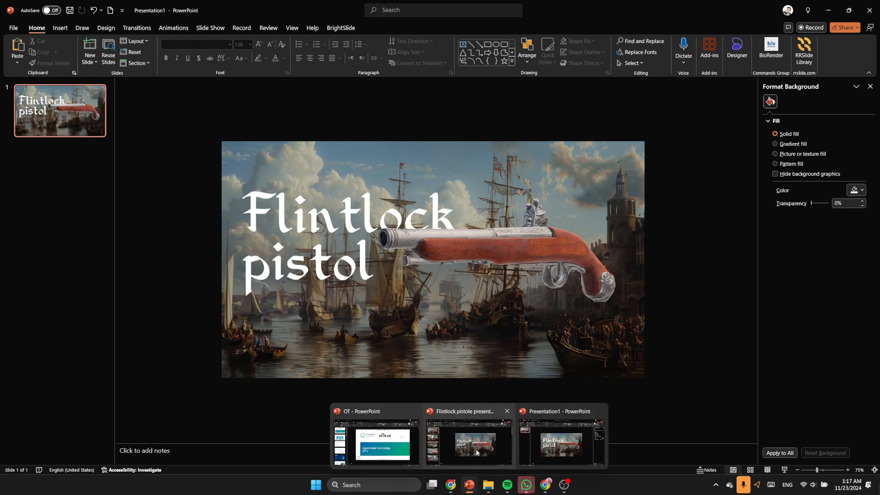
# Step: Copy the 'Flintlock, ignition system for firearms' subtitle from the reference deck beneath the title
pyautogui.click(469, 443)
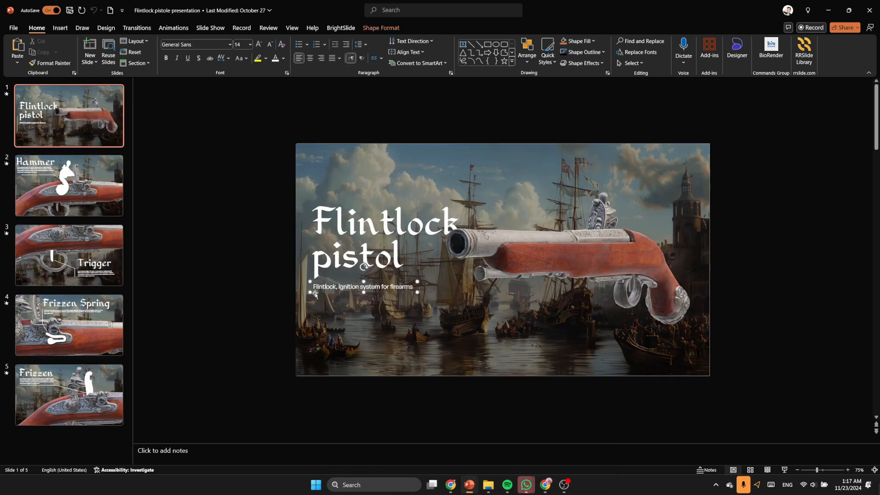
pyautogui.moveTo(469, 484)
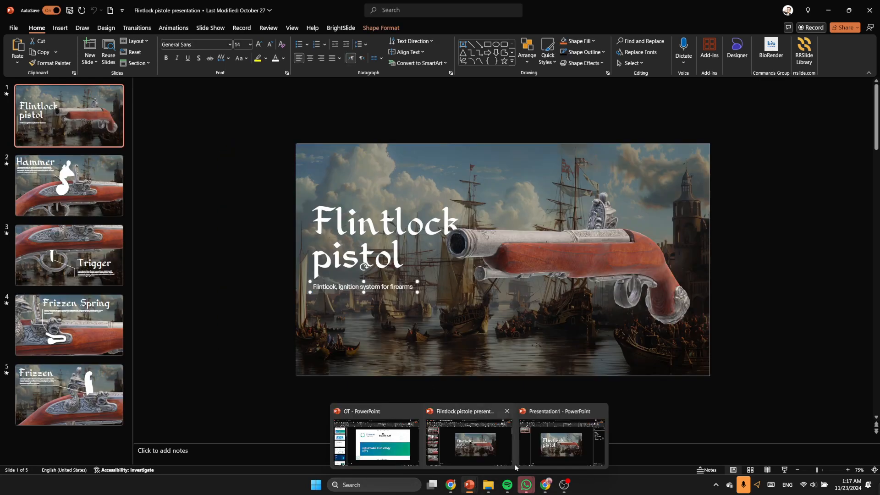
pyautogui.click(555, 443)
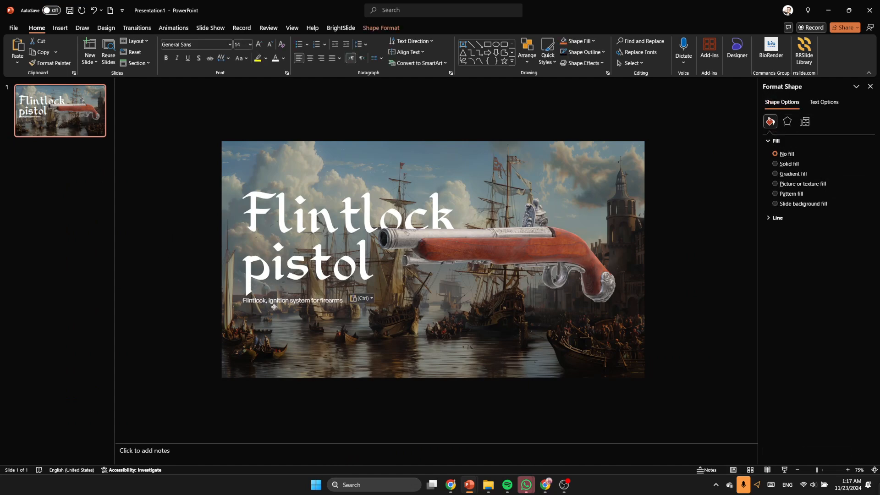
pyautogui.click(291, 300)
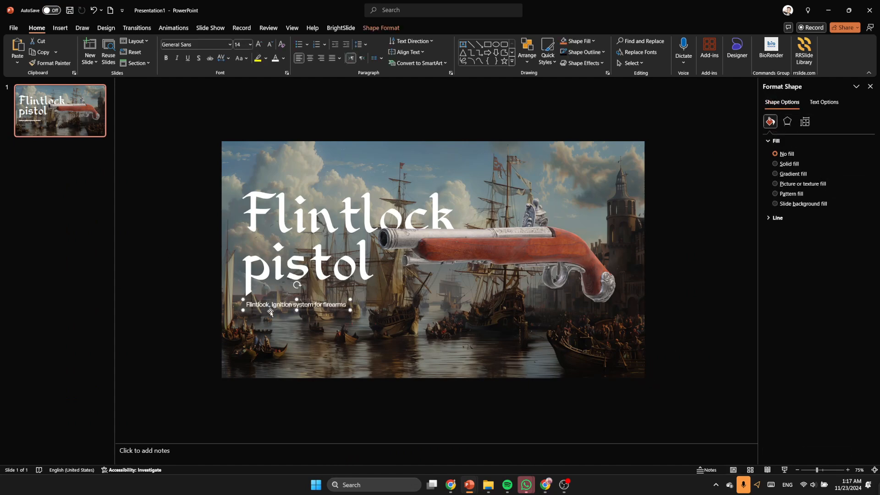
pyautogui.click(664, 293)
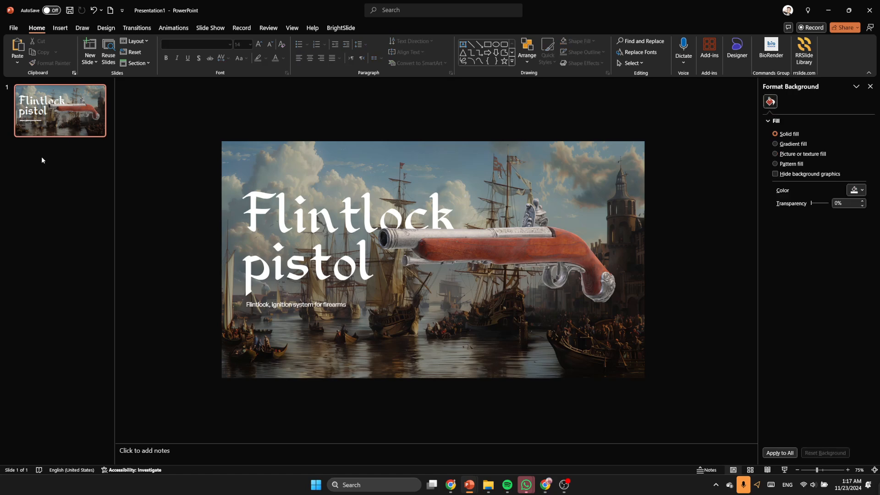
# Step: Duplicate the title slide and select the pistol to enlarge it
pyautogui.click(89, 50)
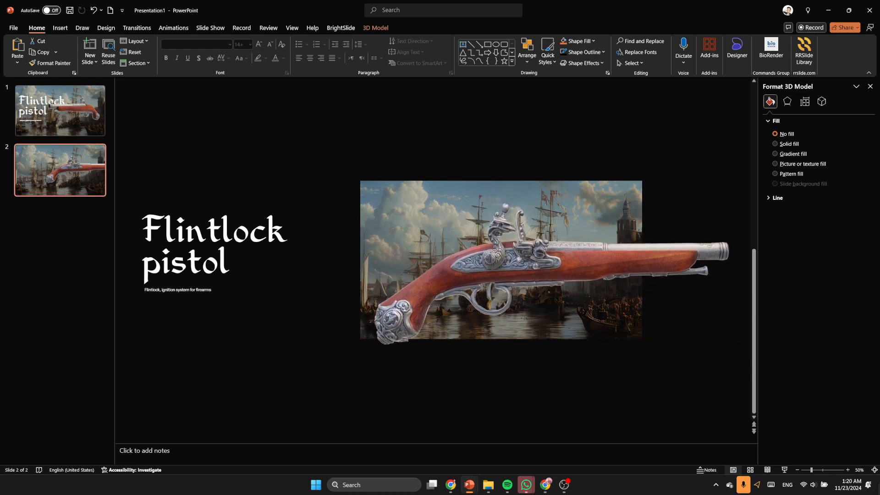
pyautogui.click(502, 259)
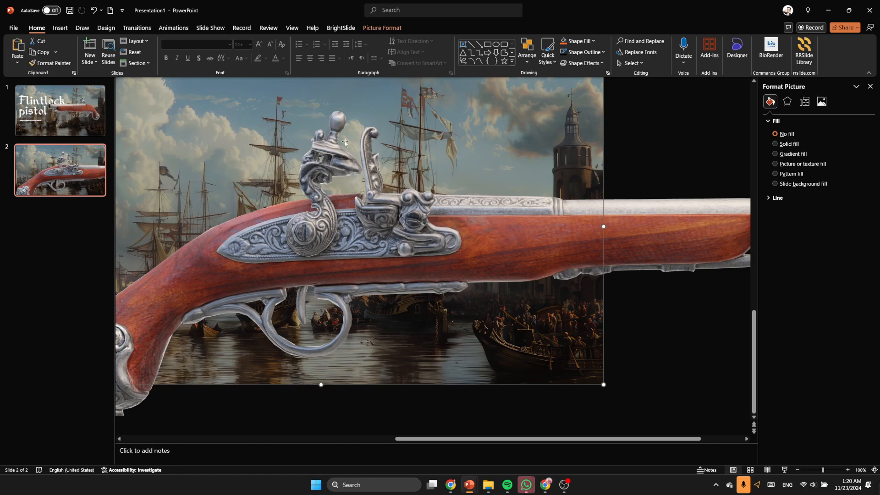
pyautogui.moveTo(332, 168)
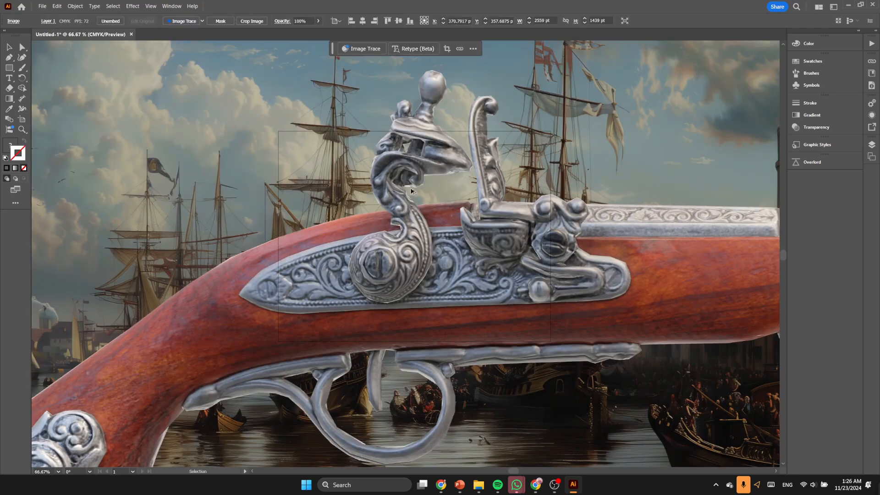
# Step: Zoom out on the pasted close-up of the pistol's lock in Illustrator
pyautogui.press('ctrl+minus')
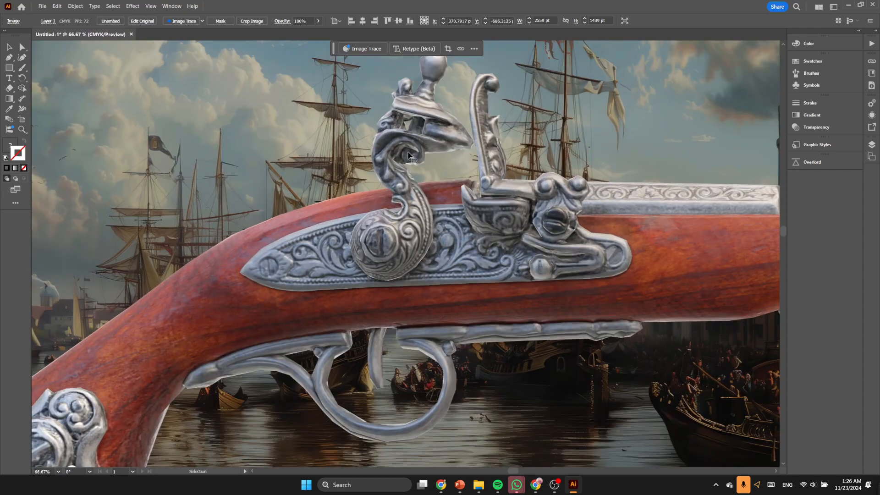
pyautogui.moveTo(393, 146)
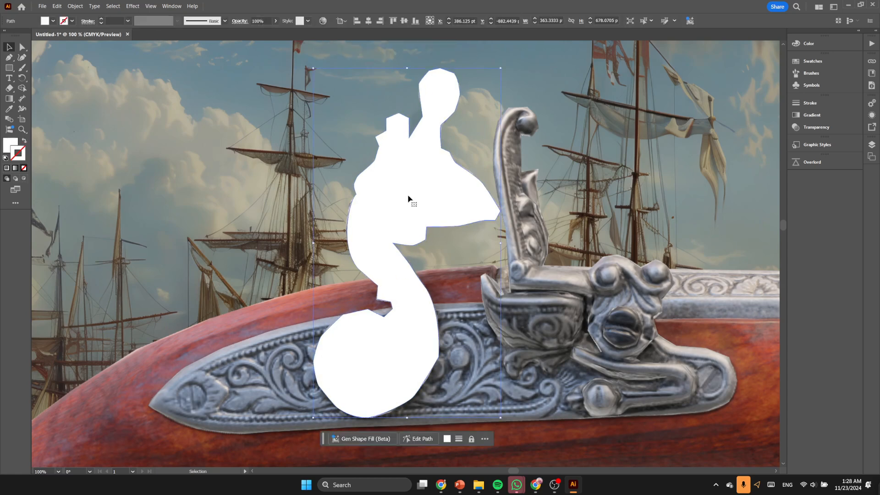
pyautogui.moveTo(460, 484)
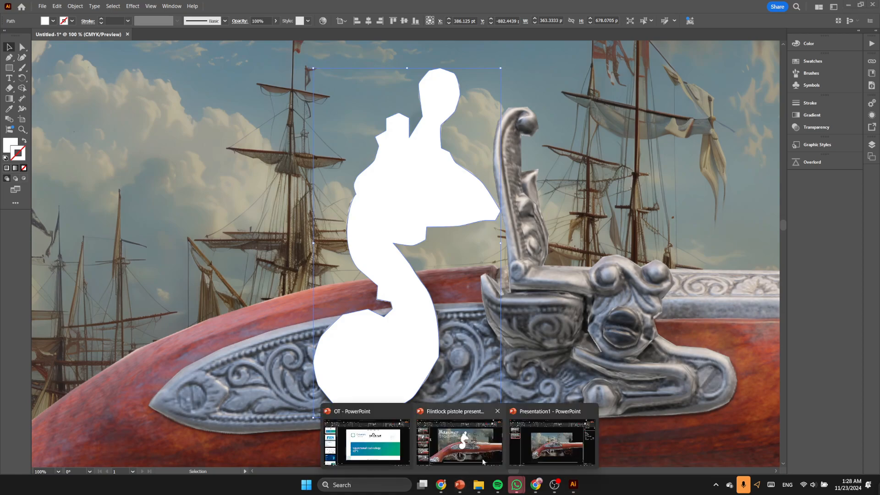
# Step: Paste the white hammer path onto slide 2 over the pistol's hammer
pyautogui.click(550, 441)
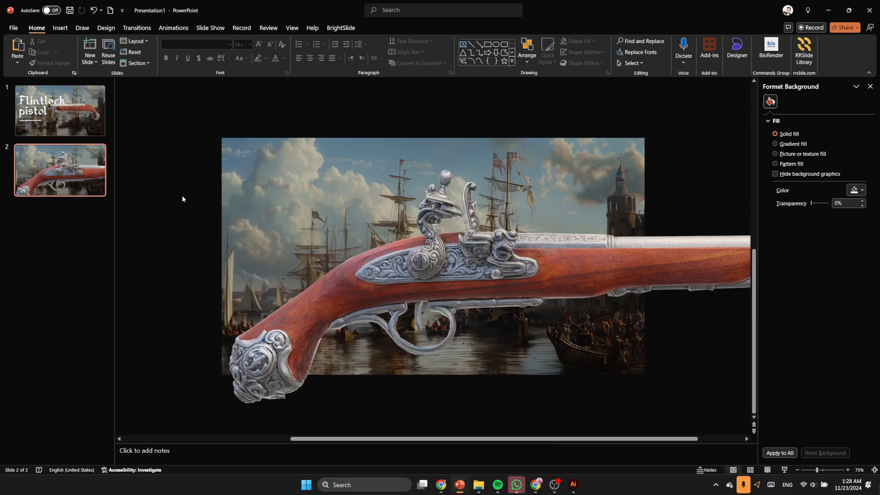
pyautogui.click(443, 252)
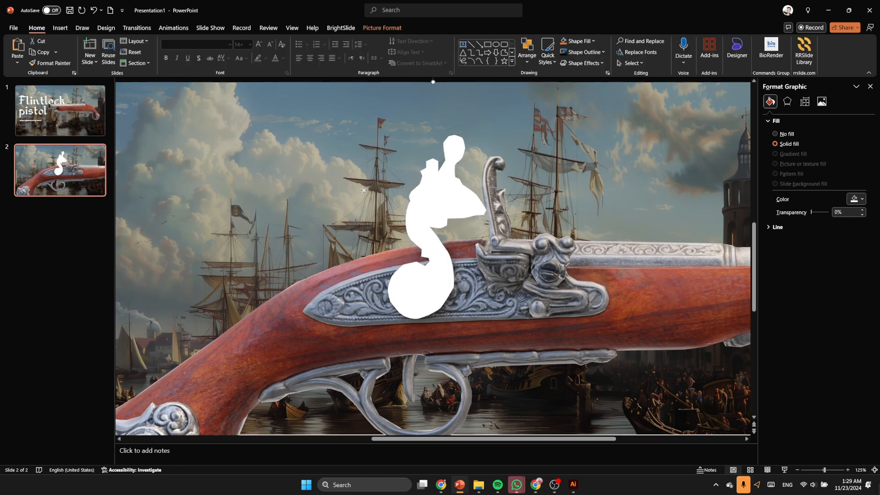
# Step: Apply a BrightSlide entrance-and-exit preset to the hammer silhouette, starting with previous at 0.30 seconds
pyautogui.click(438, 225)
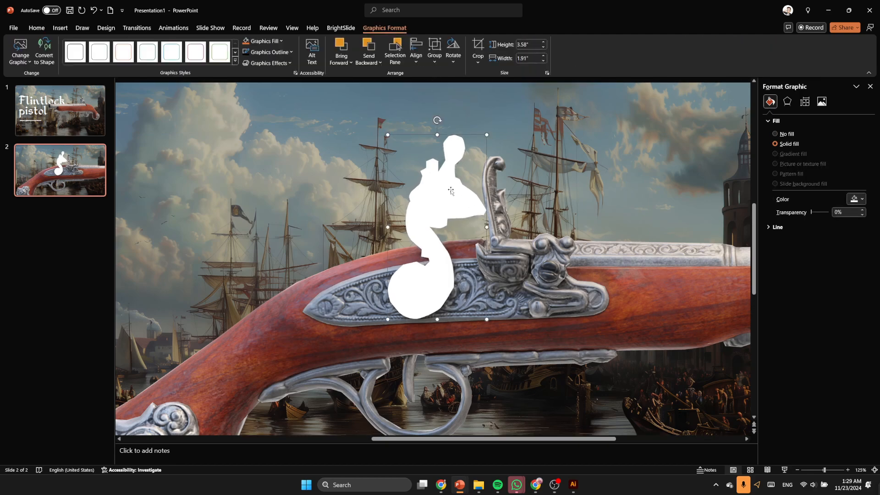
pyautogui.click(340, 27)
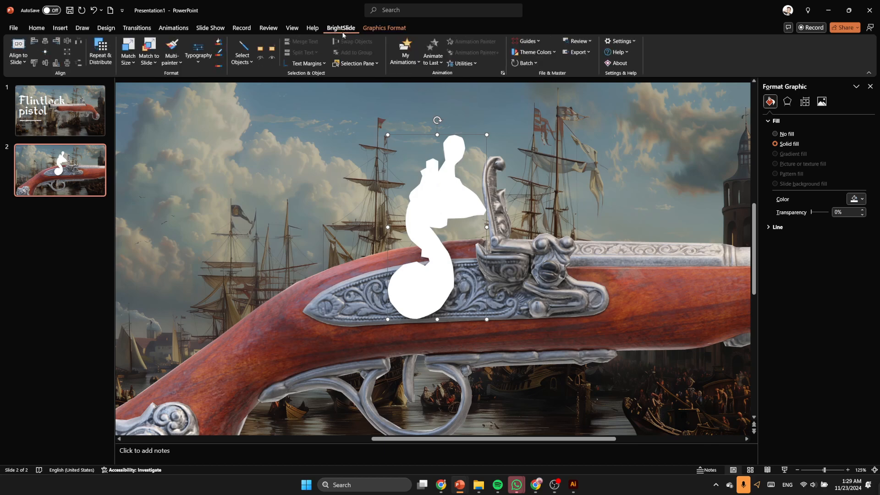
pyautogui.click(404, 50)
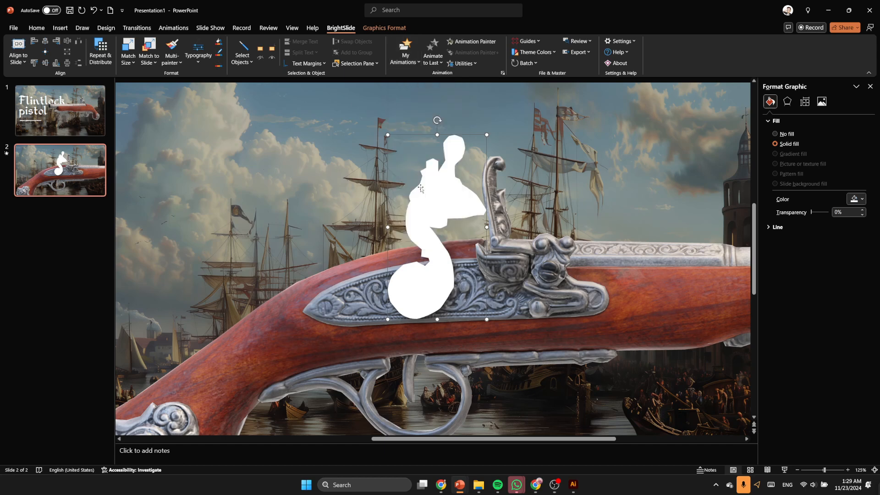
pyautogui.moveTo(513, 187)
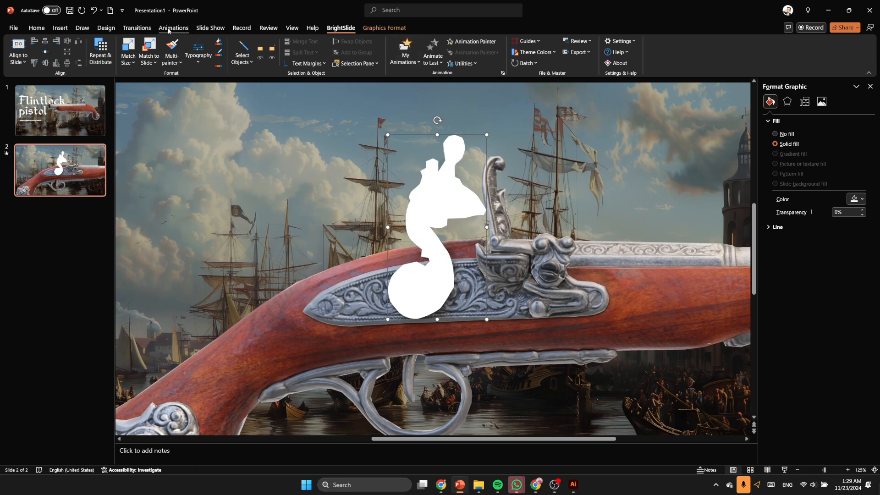
pyautogui.click(173, 28)
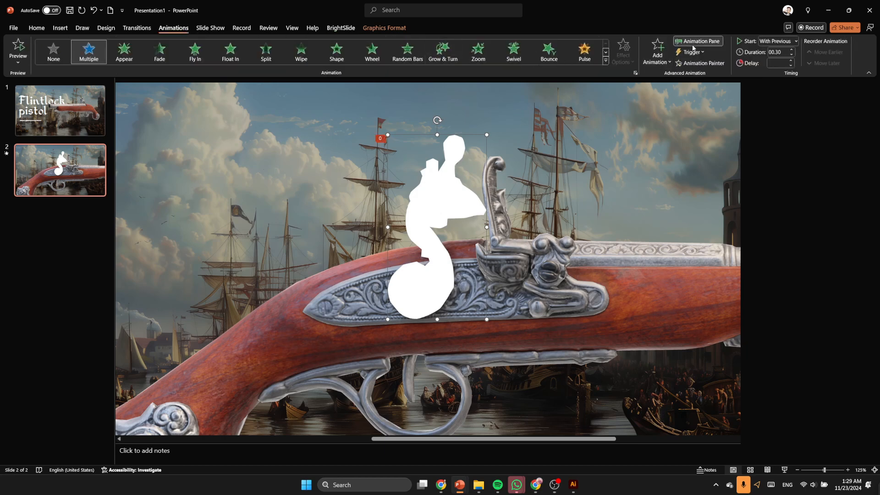
# Step: Preview the hammer silhouette's entrance and exit effects in the Animation Pane
pyautogui.click(697, 41)
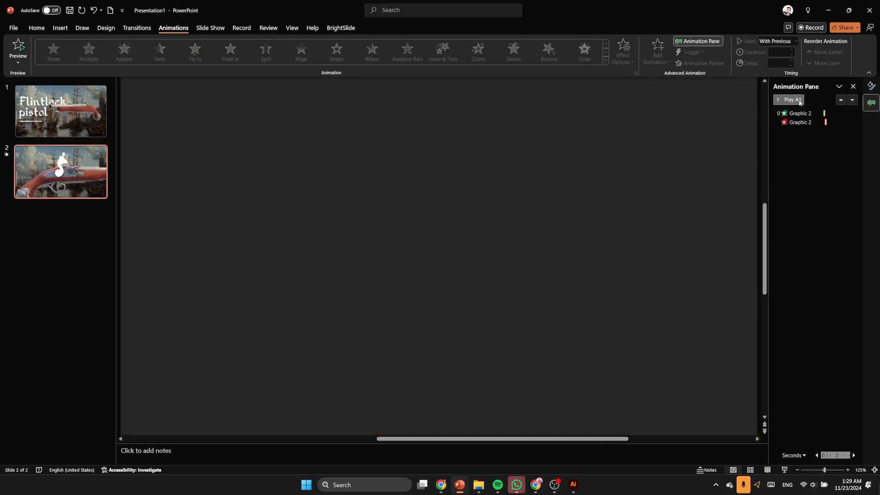
pyautogui.click(792, 99)
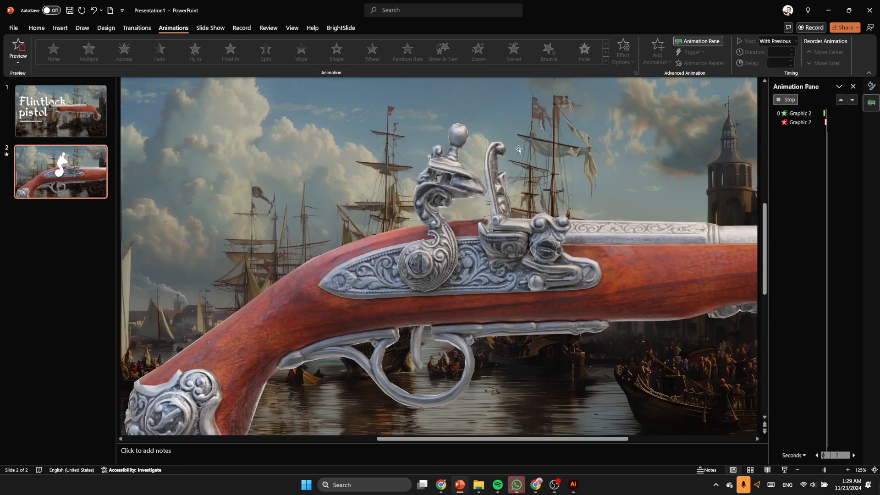
pyautogui.click(18, 48)
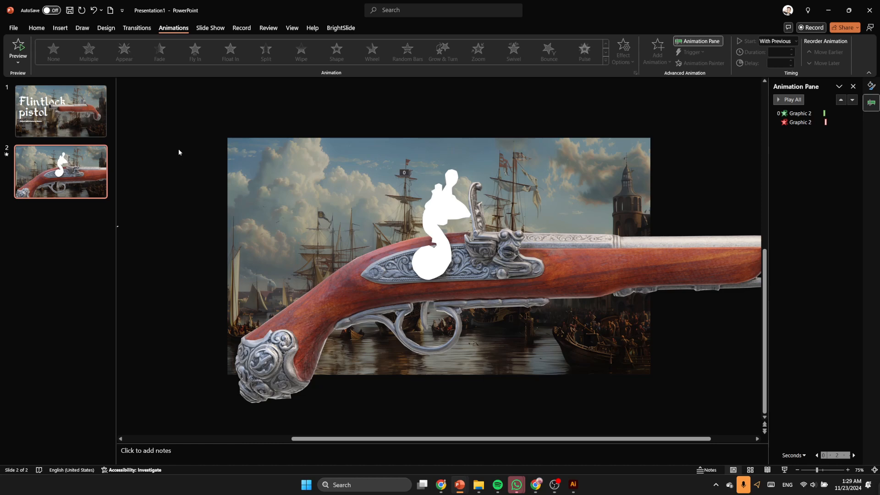
pyautogui.moveTo(459, 484)
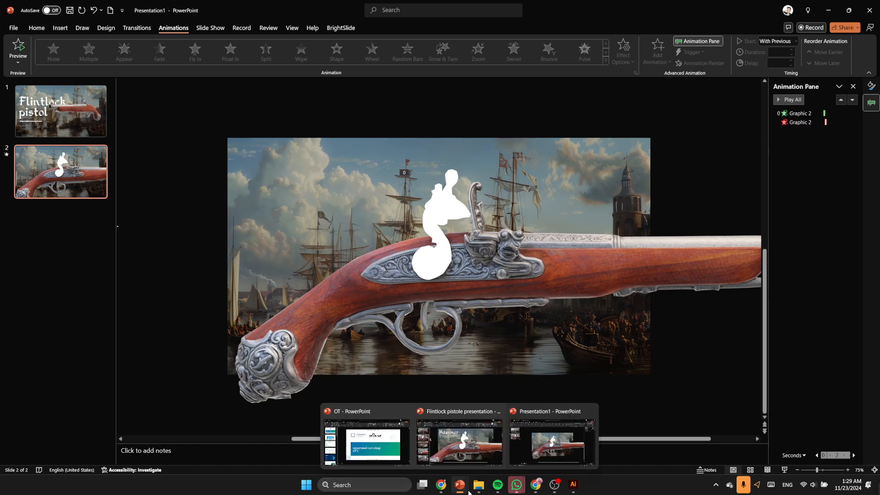
# Step: Copy the Hammer heading, paragraph and callout line from the reference deck onto slide 2
pyautogui.click(458, 443)
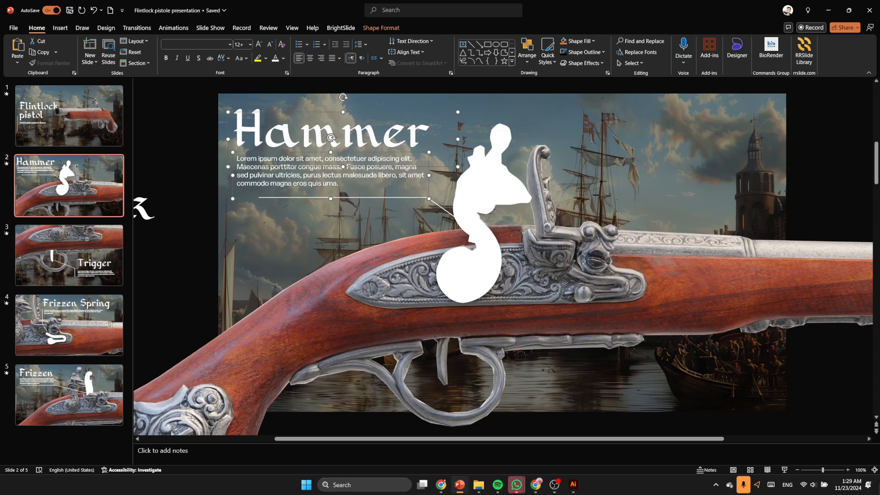
pyautogui.click(173, 28)
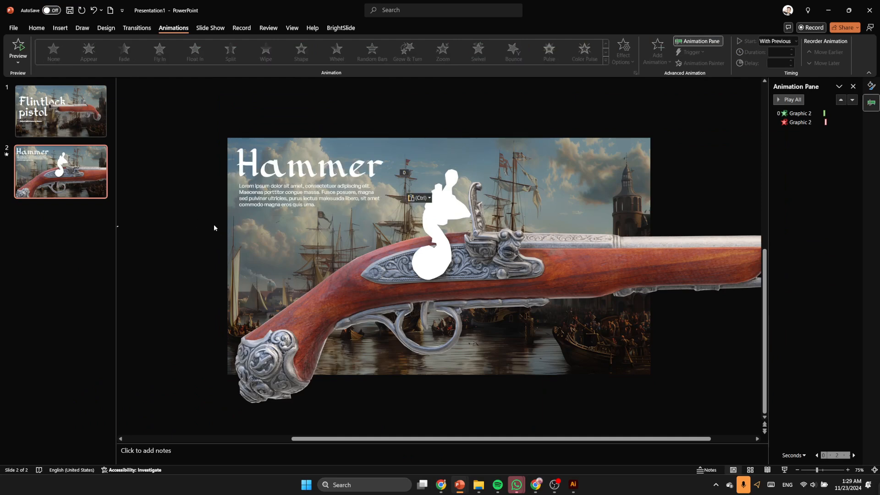
pyautogui.click(59, 28)
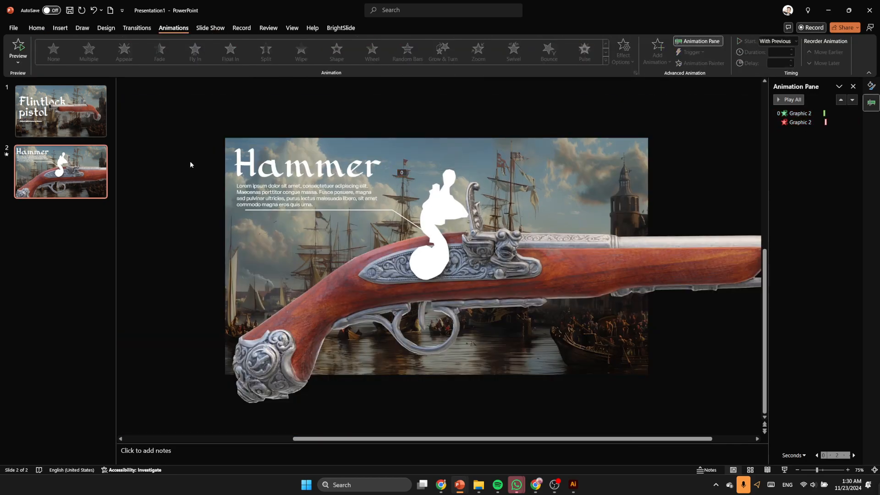
# Step: Preview Morph, duplicate the Hammer slide as slide 3, and set duration to 01.25
pyautogui.click(60, 111)
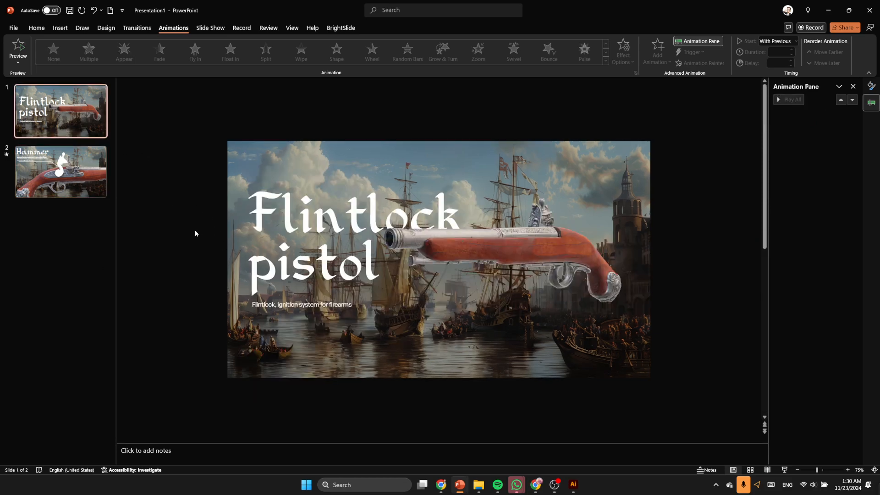
pyautogui.click(135, 28)
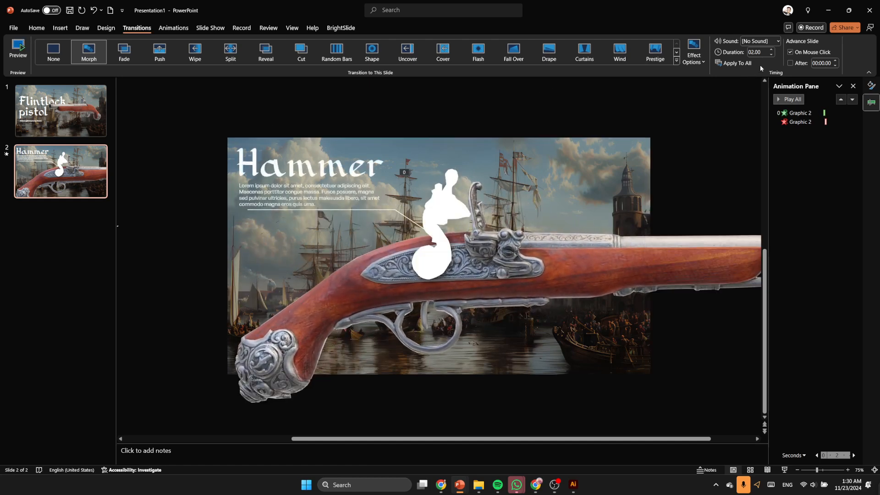
pyautogui.click(771, 55)
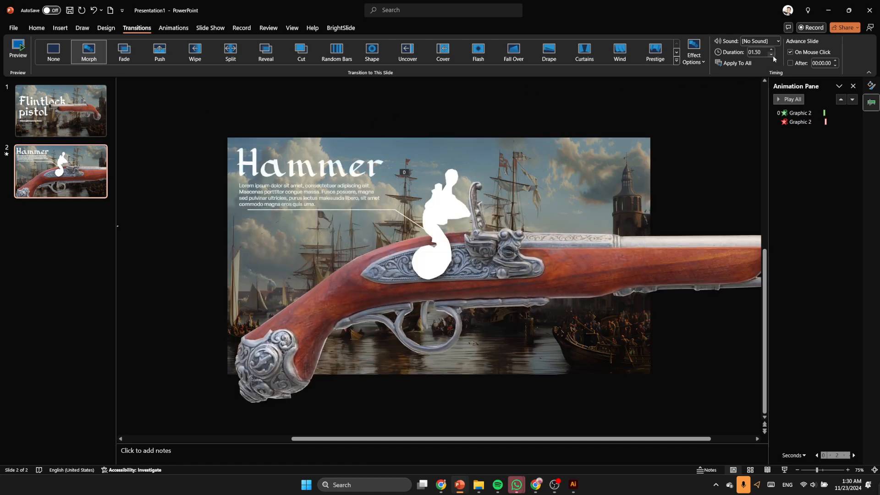
pyautogui.click(60, 110)
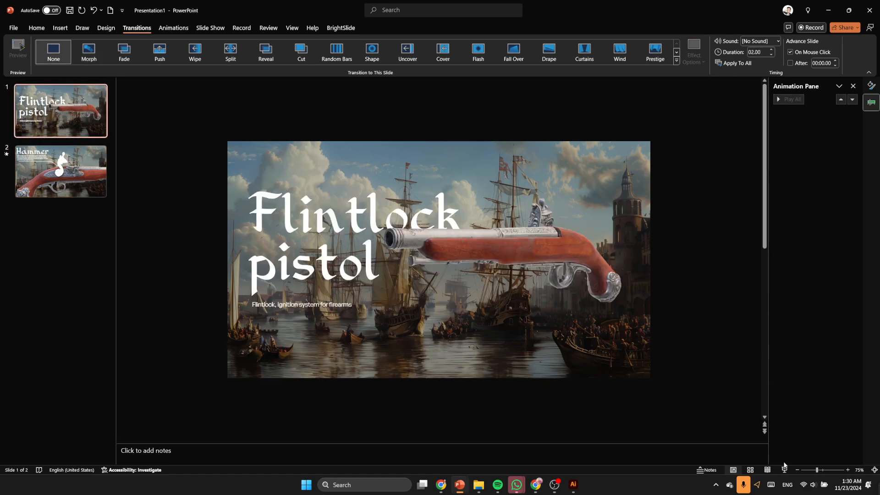
pyautogui.click(60, 171)
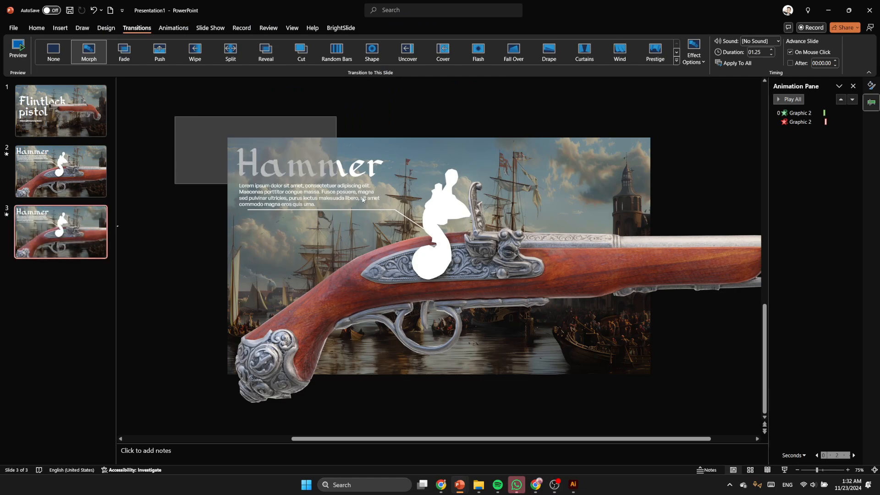
# Step: Push the Hammer text off slide 3 and enlarge and shift the pistol toward its trigger
pyautogui.click(308, 194)
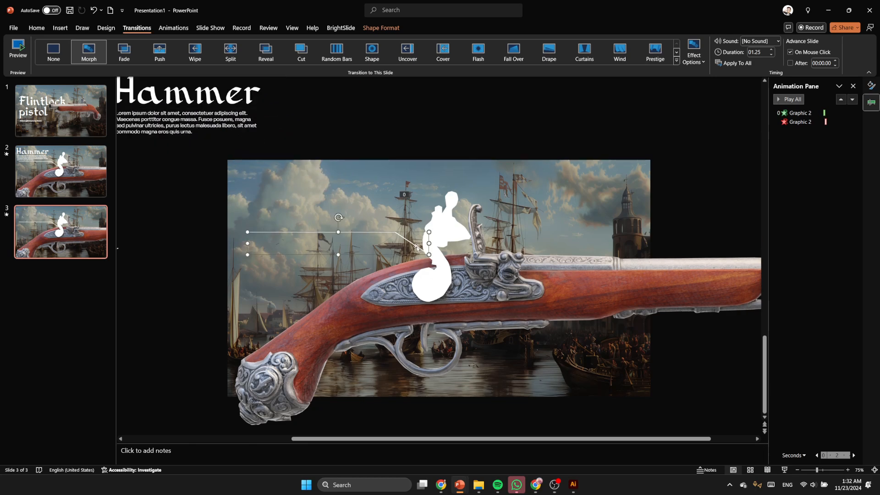
pyautogui.click(449, 247)
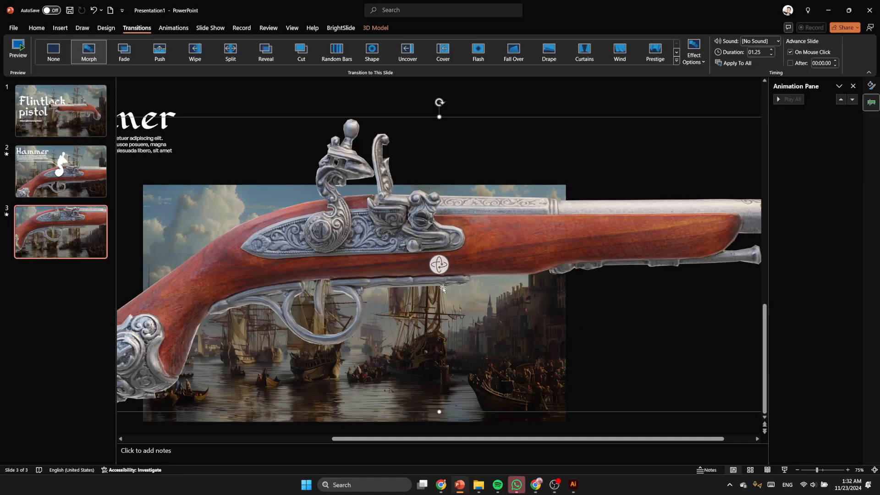
pyautogui.moveTo(459, 483)
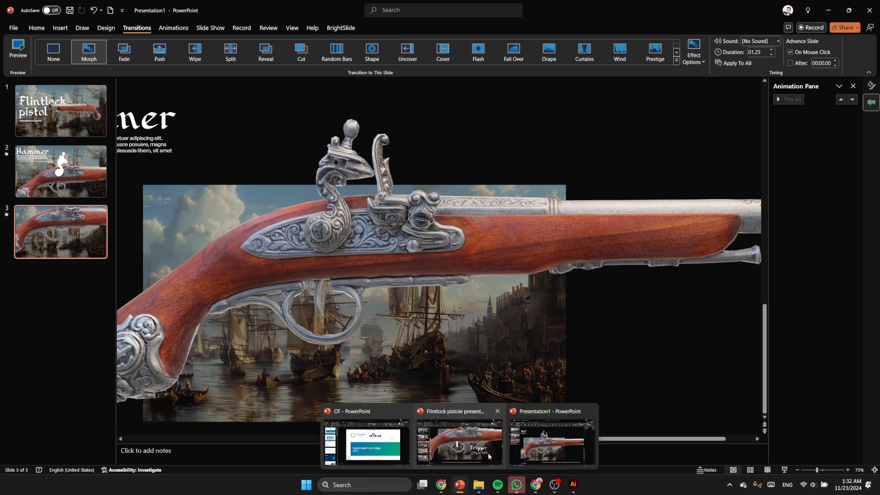
# Step: Paste the Trigger heading, description and animated white trigger overlay onto slide 3
pyautogui.click(457, 443)
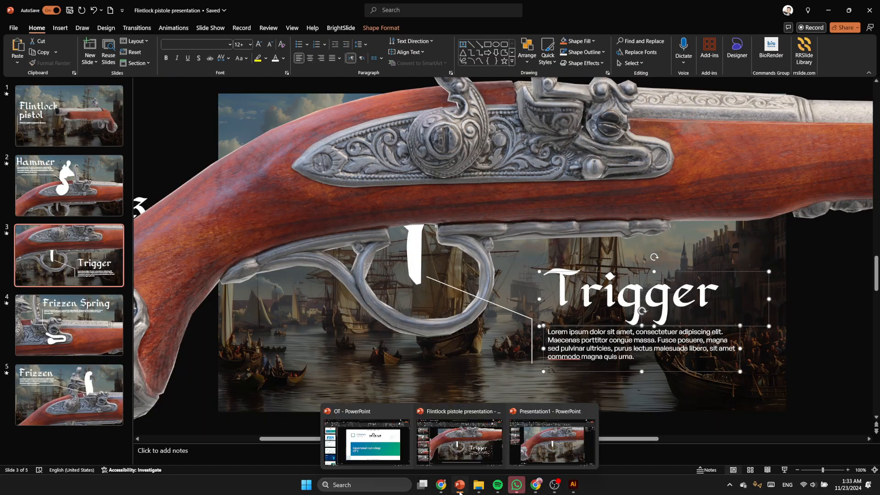
pyautogui.click(551, 443)
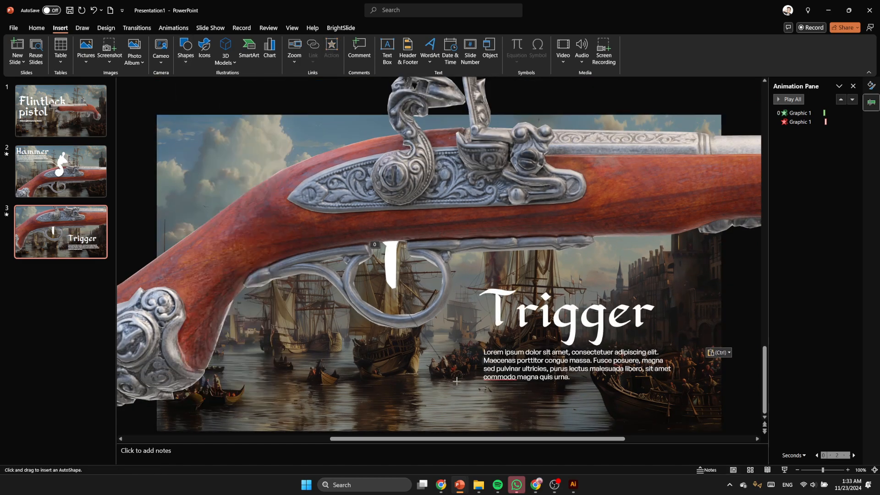
pyautogui.moveTo(652, 389)
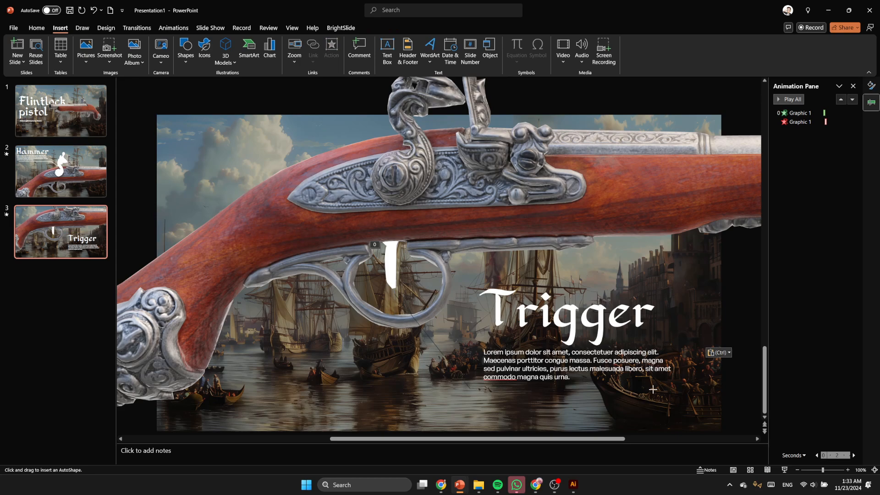
# Step: Draw a freeform callout line on slide 5 pointing at the frizzen
pyautogui.click(36, 28)
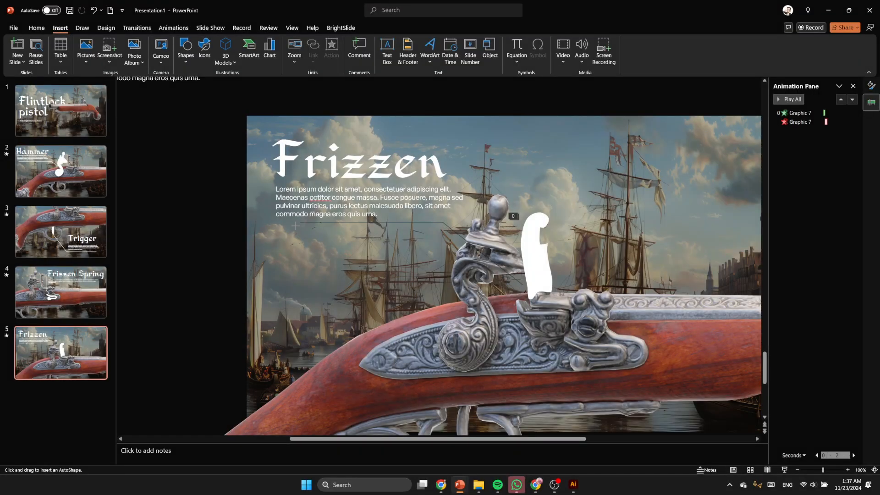
pyautogui.click(404, 252)
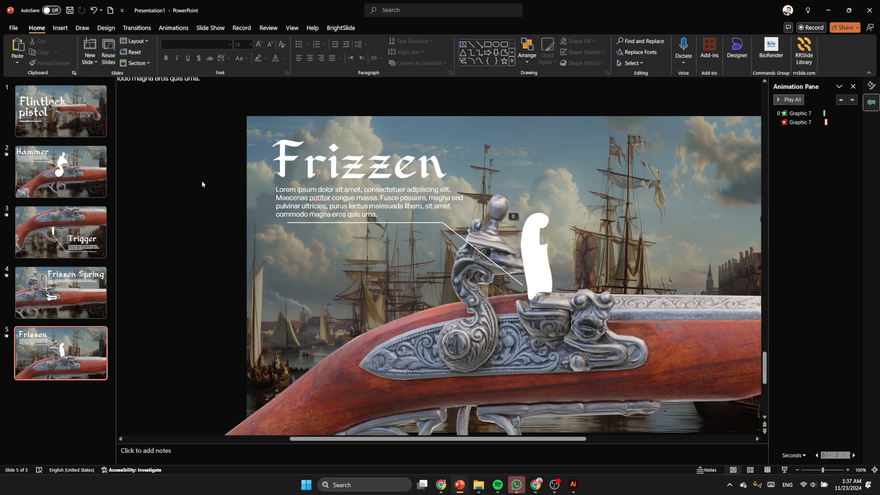
pyautogui.moveTo(211, 187)
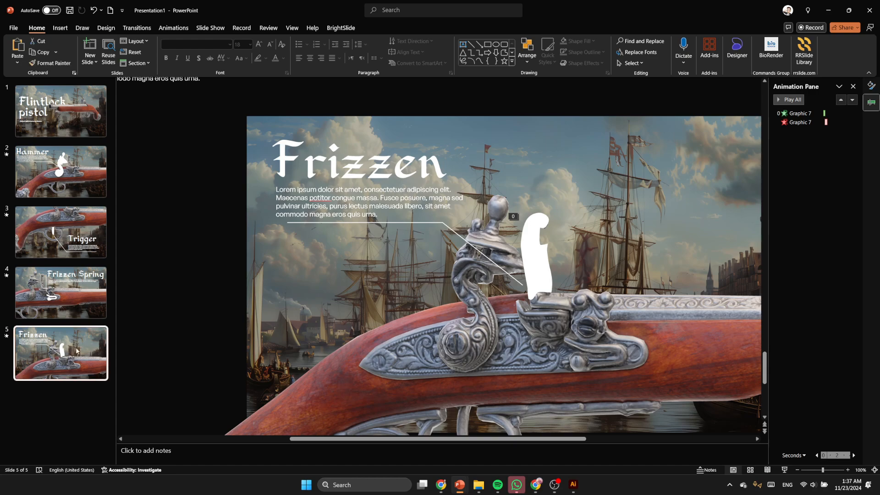
# Step: Apply a 02.00-second Morph transition to all five slides
pyautogui.click(136, 27)
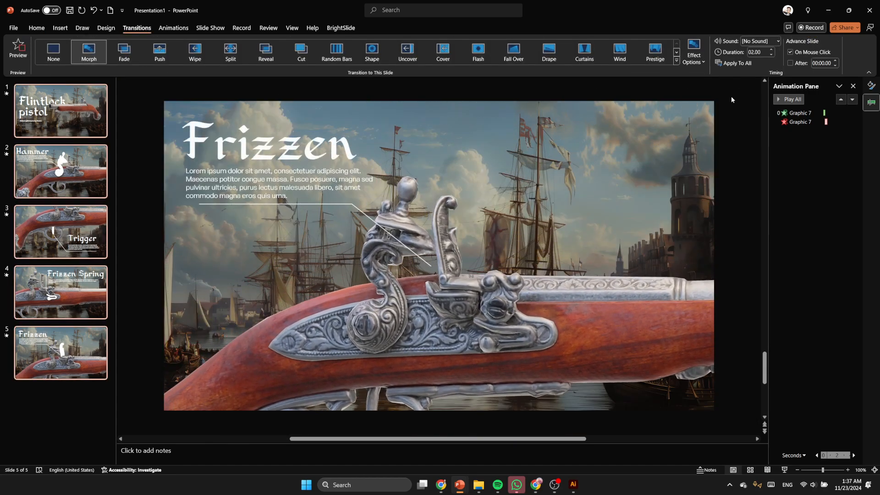
pyautogui.click(60, 110)
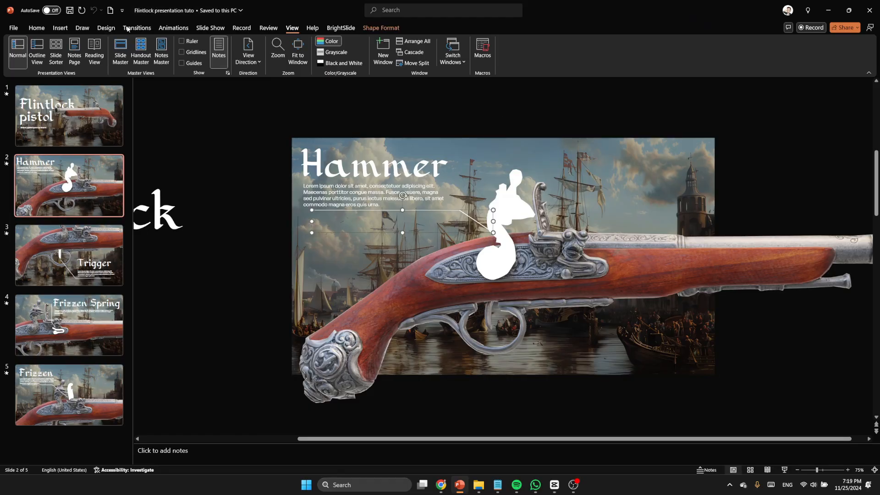
# Step: Give the Hammer callout line a Wipe from Right, starting With Previous
pyautogui.click(172, 28)
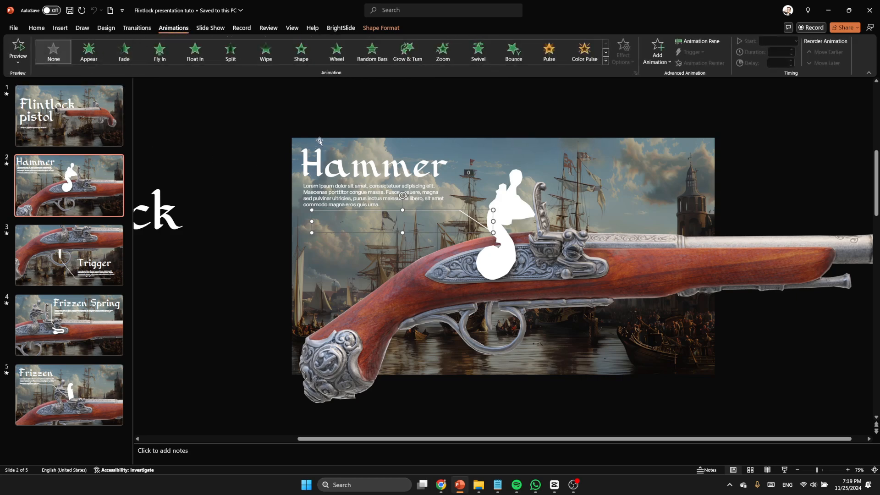
pyautogui.moveTo(339, 99)
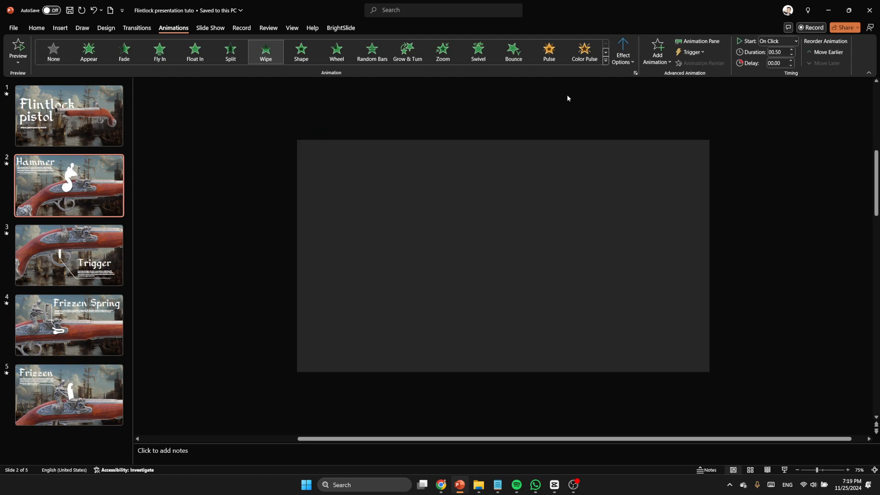
pyautogui.click(622, 51)
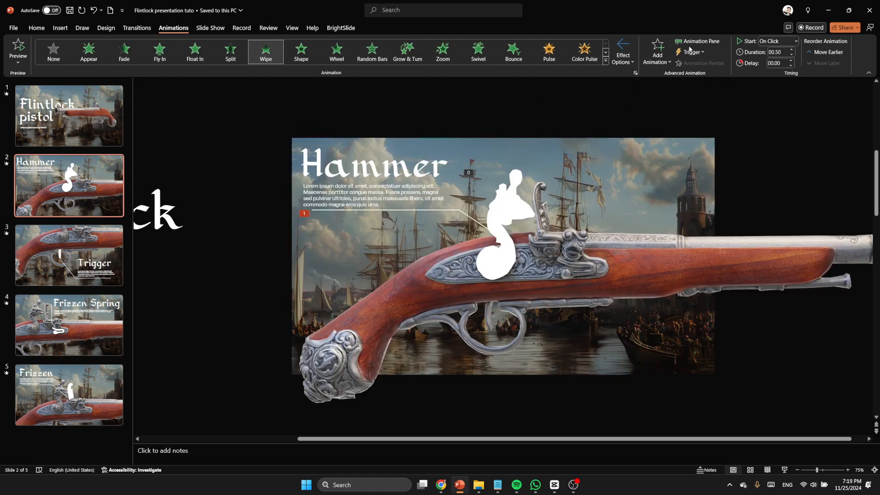
pyautogui.click(698, 40)
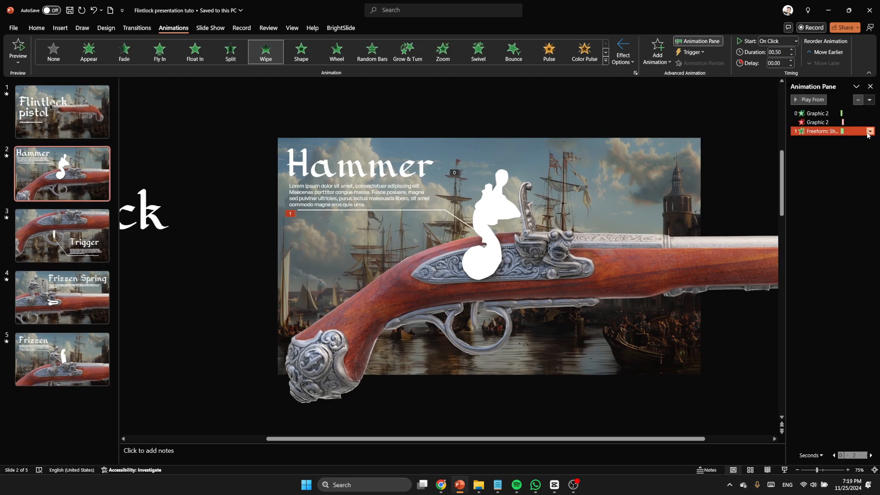
pyautogui.click(869, 131)
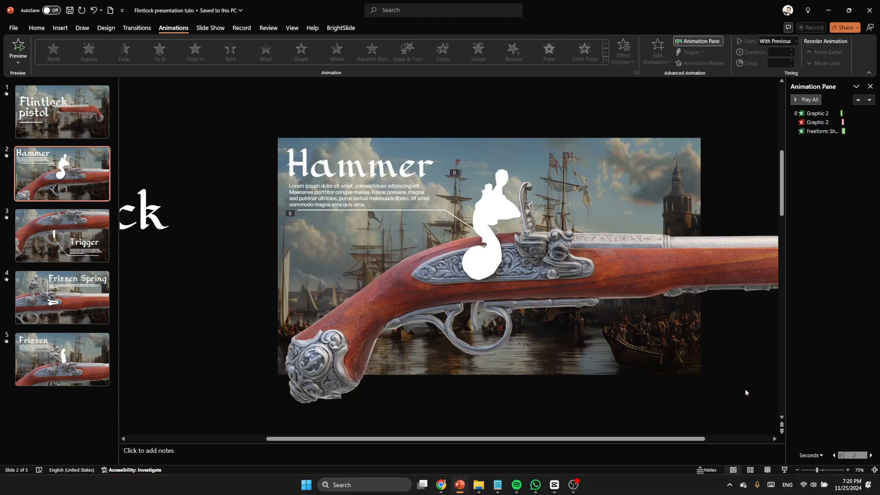
# Step: Apply the Wipe animation to the Trigger, Frizzen Spring and Frizzen callout lines
pyautogui.click(62, 235)
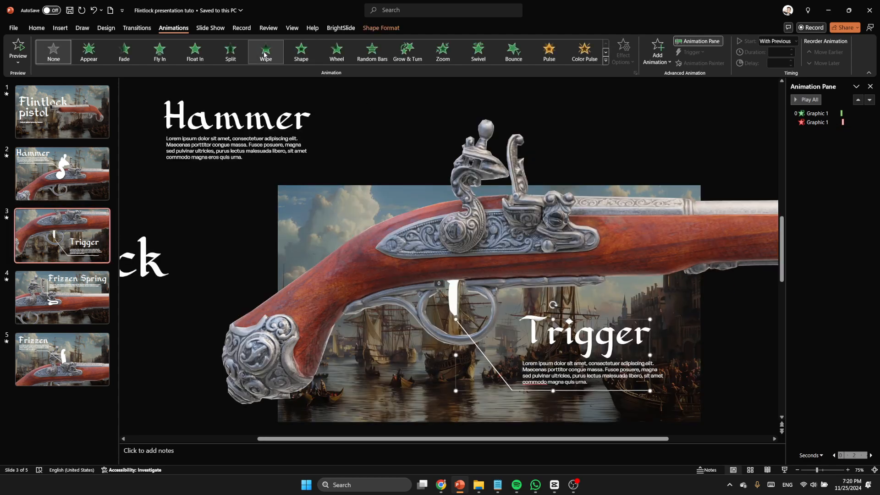
pyautogui.click(264, 52)
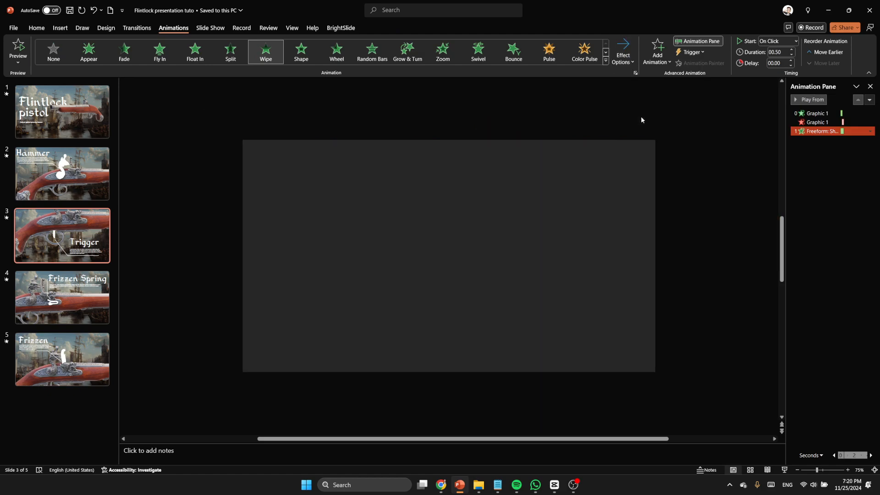
pyautogui.click(62, 297)
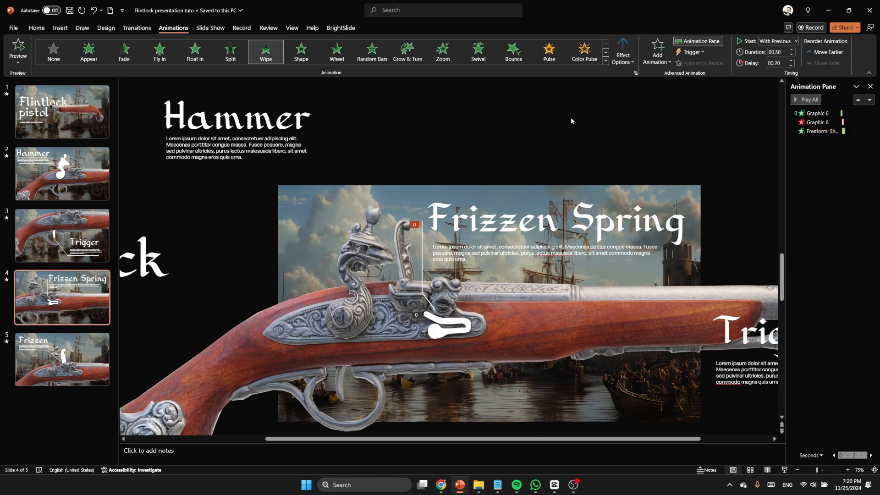
pyautogui.click(62, 359)
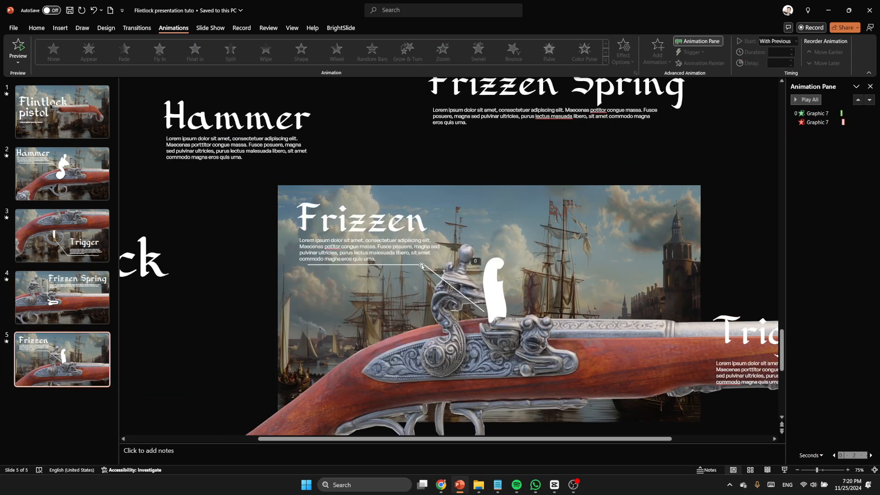
pyautogui.click(622, 51)
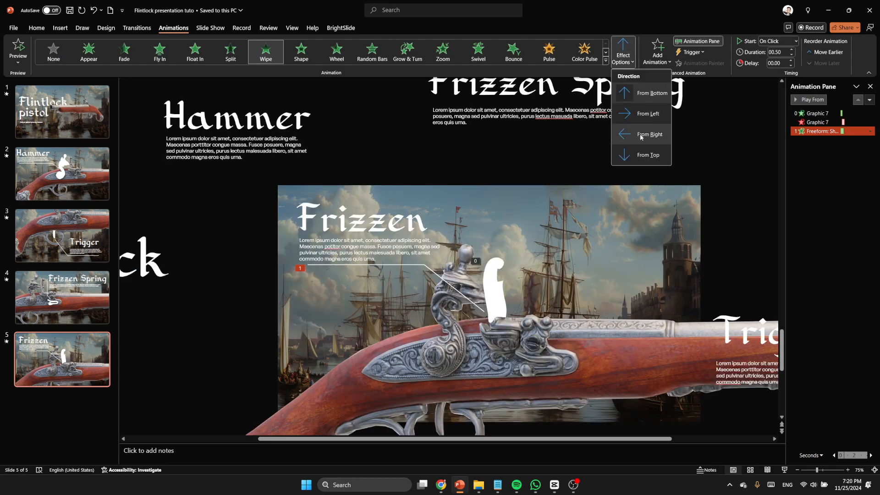